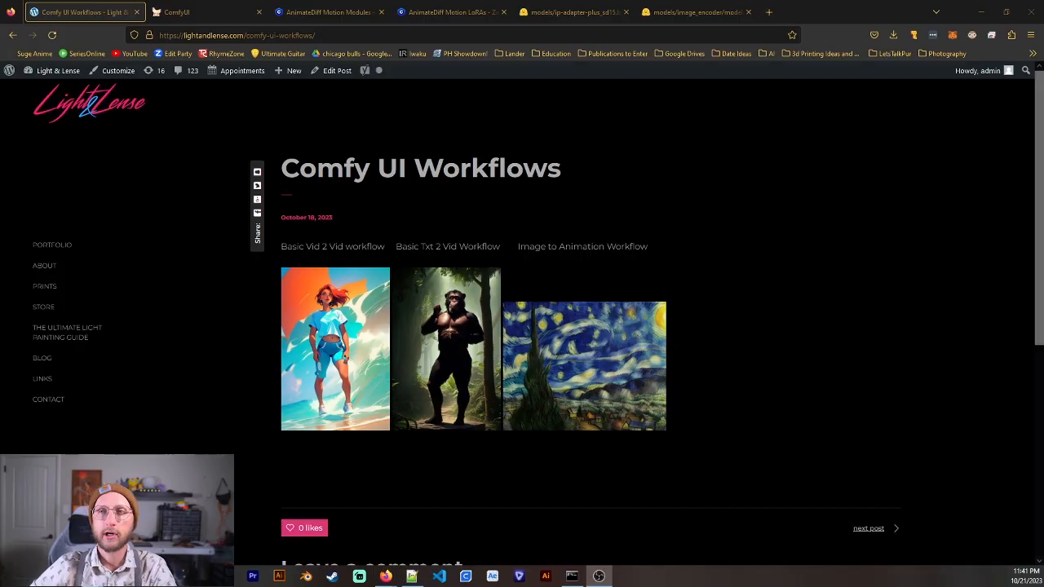
{"action": "mouse_move", "coordinate": [412, 209]}
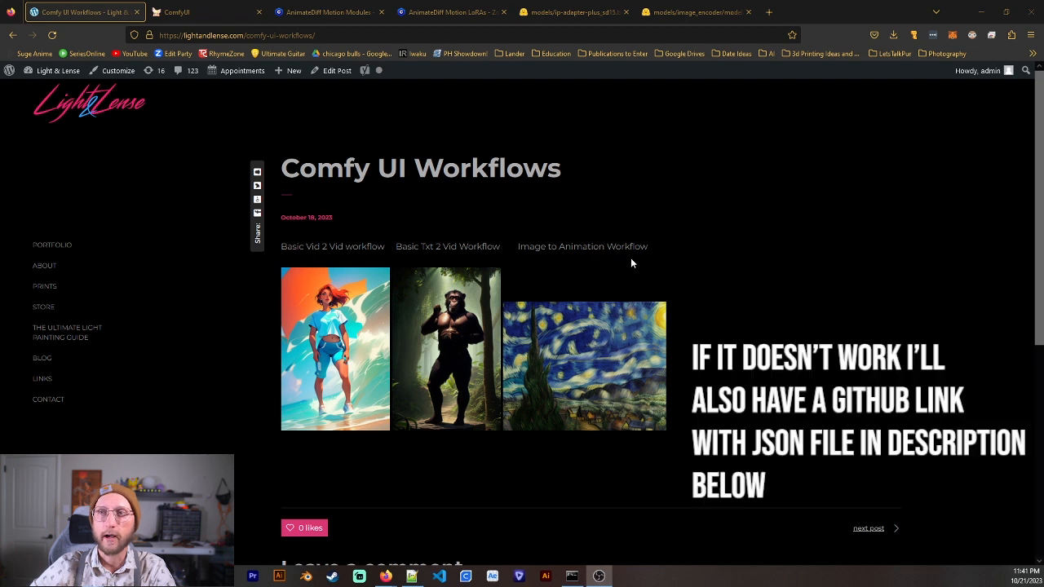
{"action": "mouse_move", "coordinate": [586, 336]}
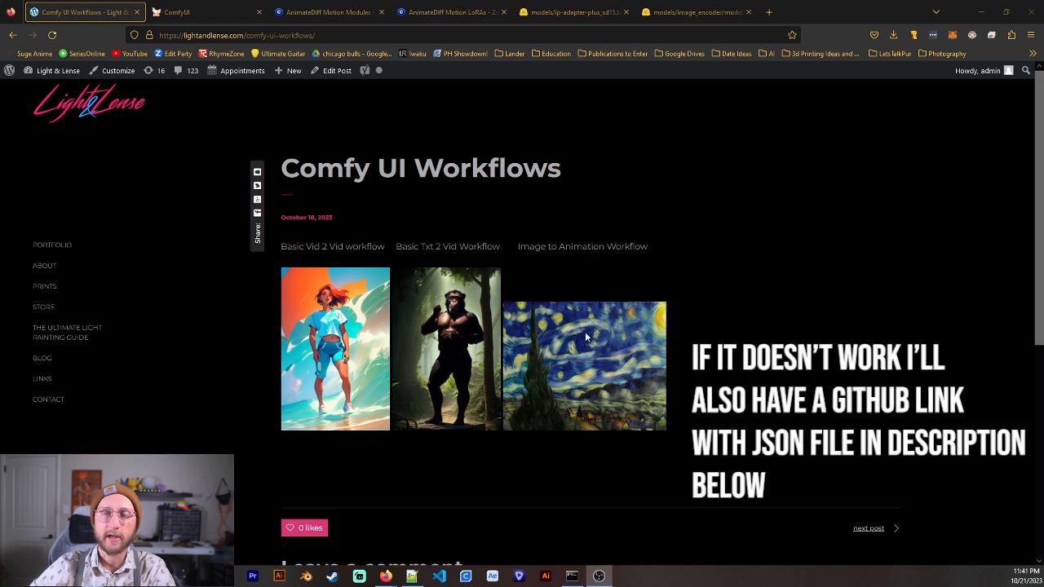
{"action": "mouse_move", "coordinate": [576, 328]}
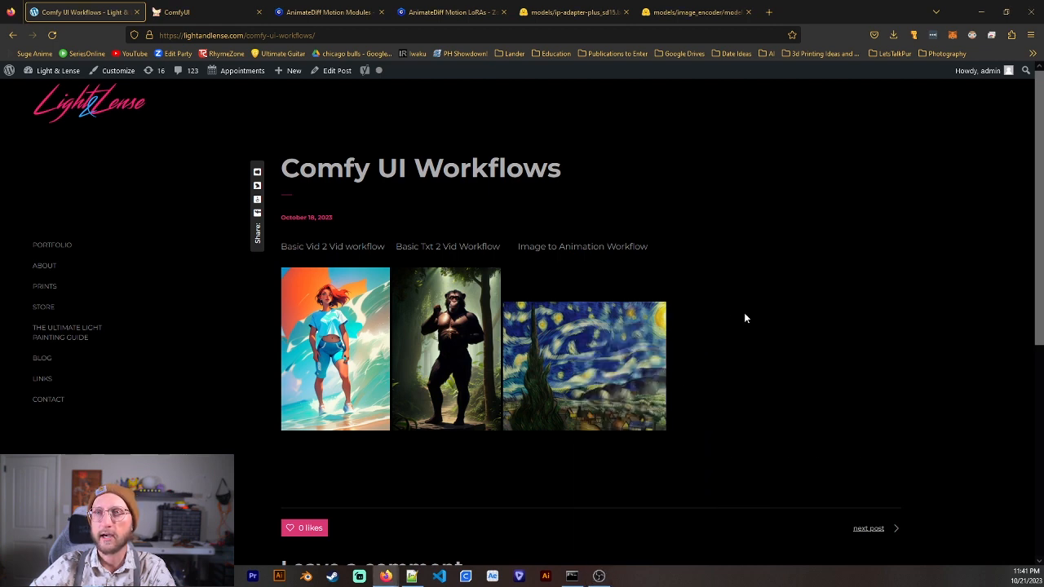
{"action": "mouse_move", "coordinate": [775, 251]}
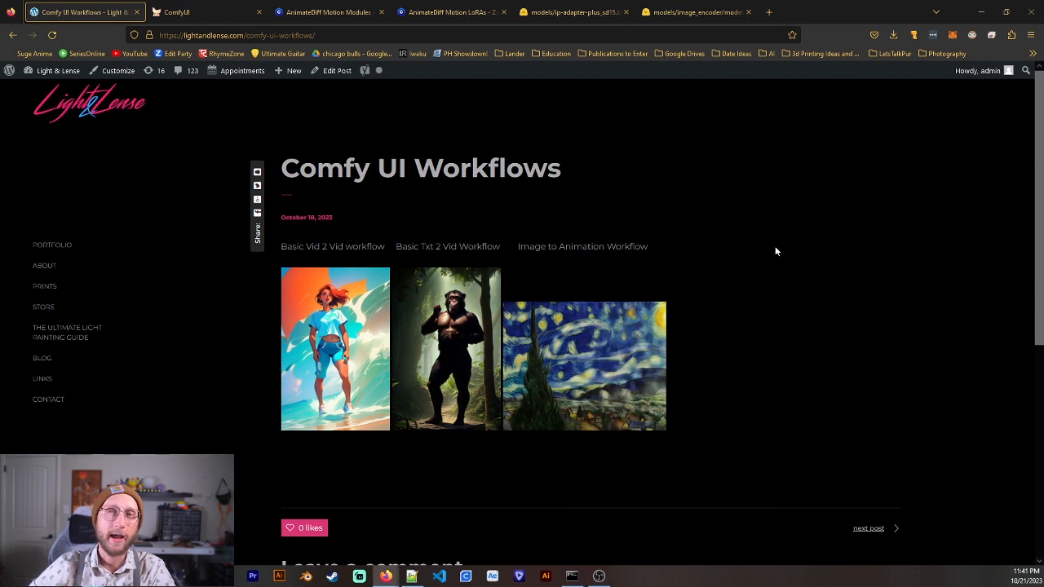
{"action": "mouse_move", "coordinate": [348, 222]}
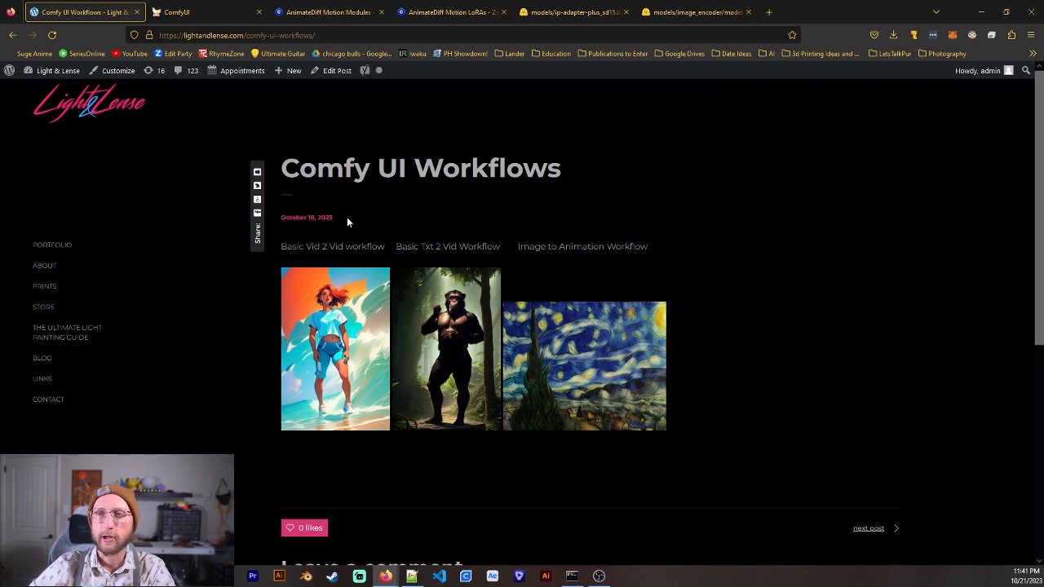
Switch to the ComfyUI workflow tab, then open and close the ComfyUI Manager menu.
{"action": "left_click", "coordinate": [193, 12]}
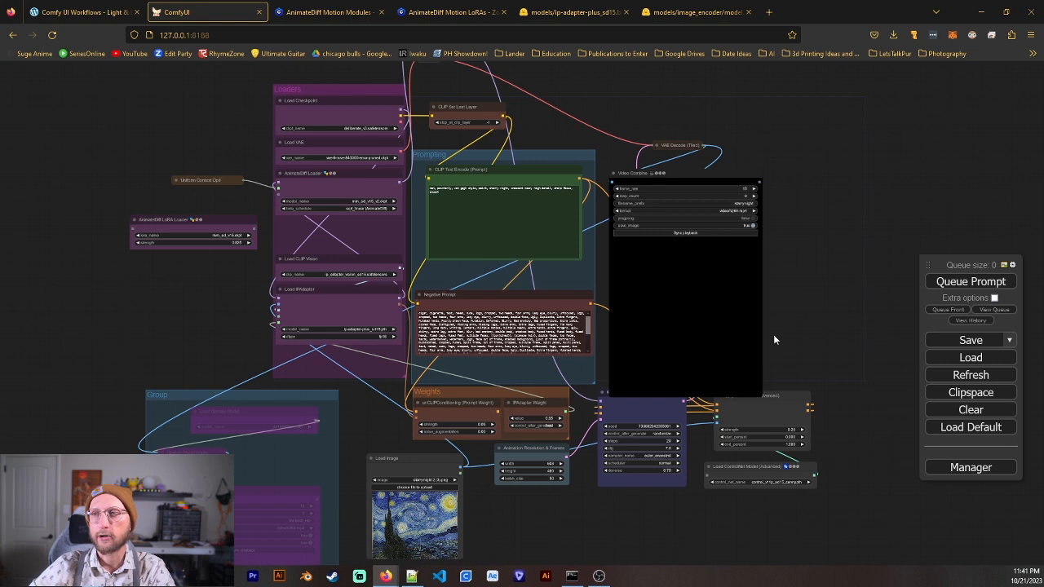
{"action": "mouse_move", "coordinate": [205, 346]}
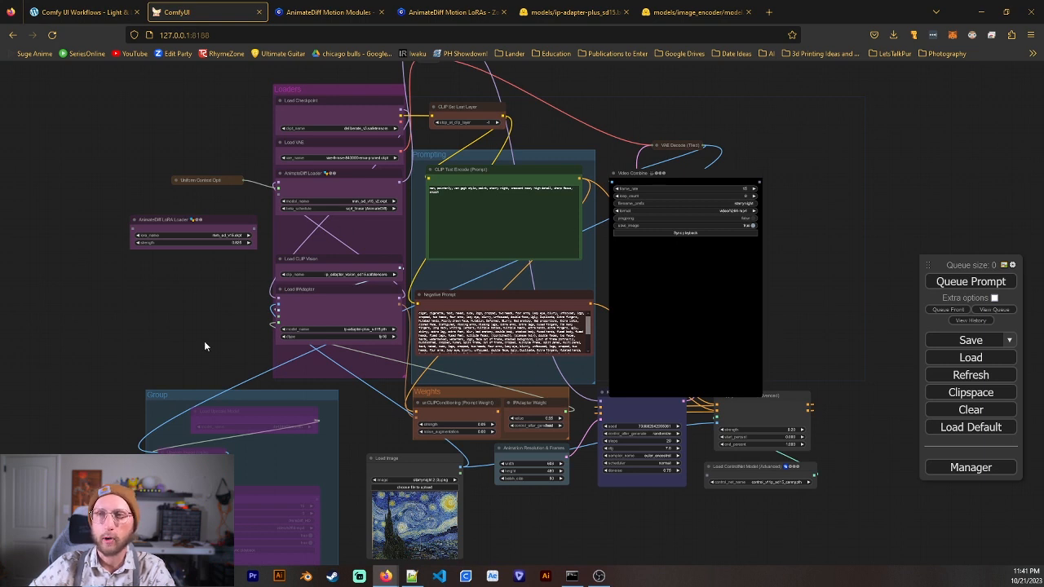
{"action": "mouse_move", "coordinate": [808, 312]}
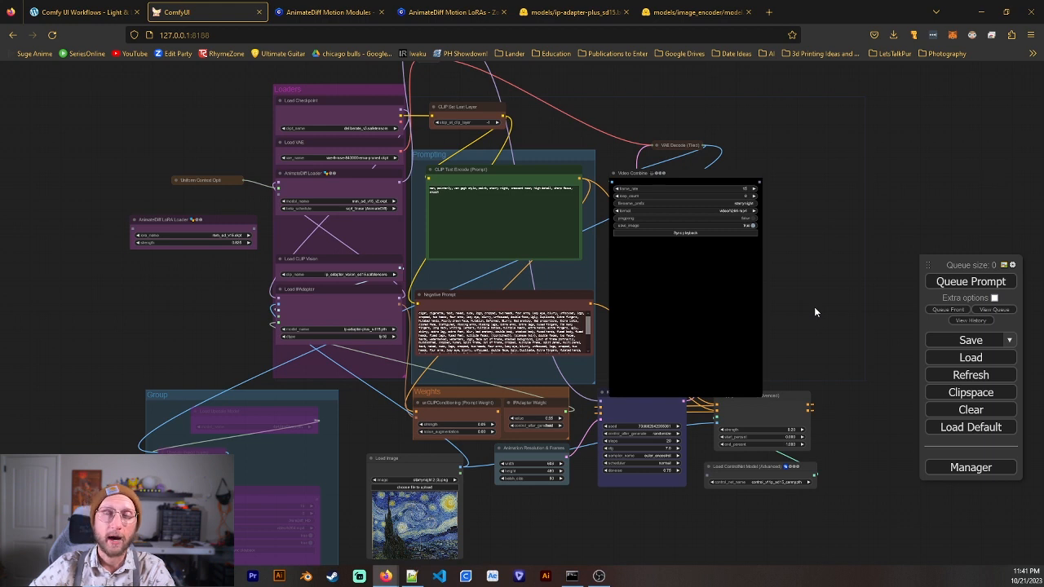
{"action": "left_click", "coordinate": [970, 466]}
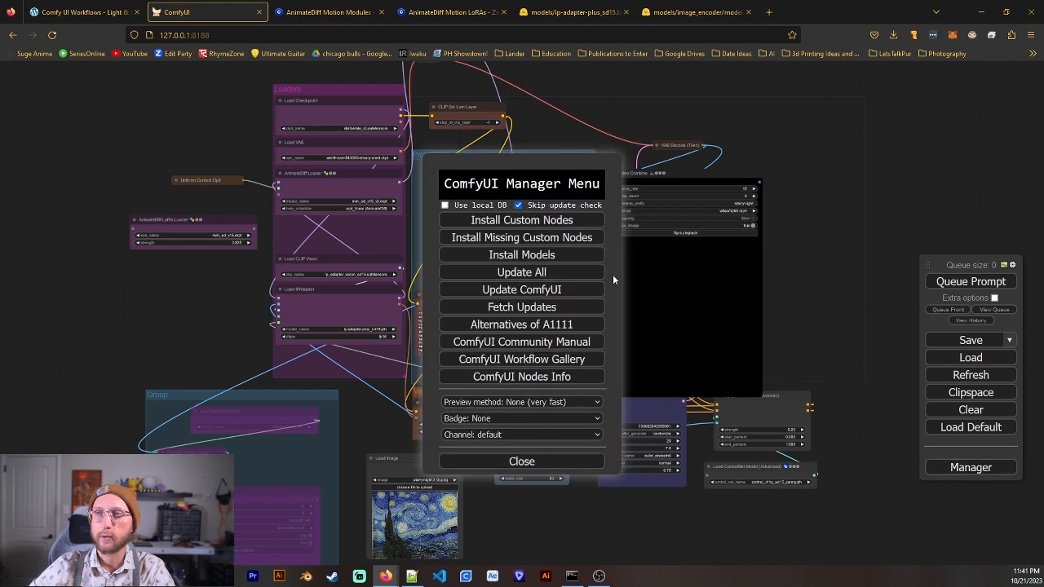
{"action": "mouse_move", "coordinate": [595, 477]}
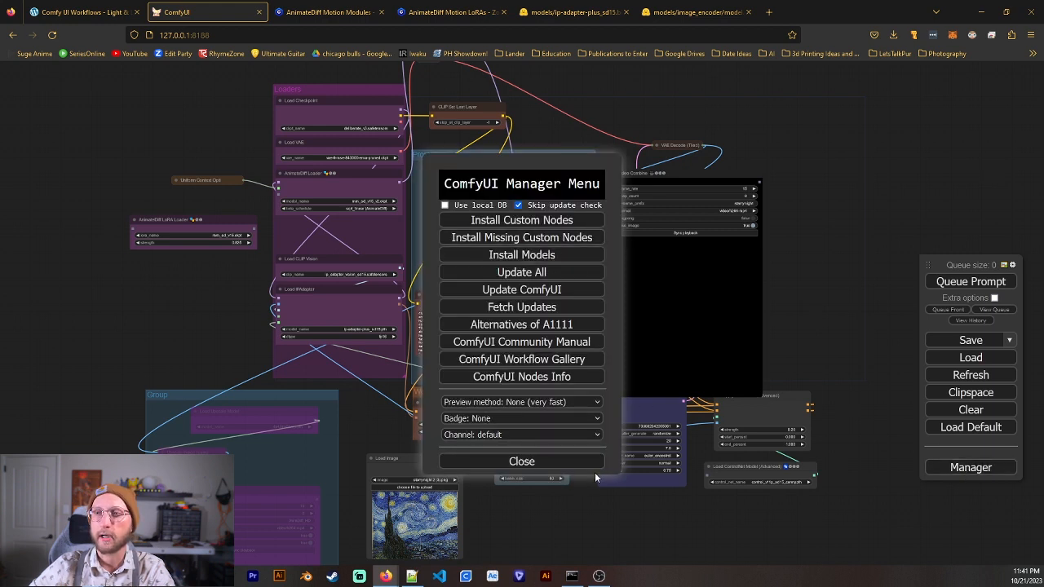
{"action": "left_click", "coordinate": [521, 460]}
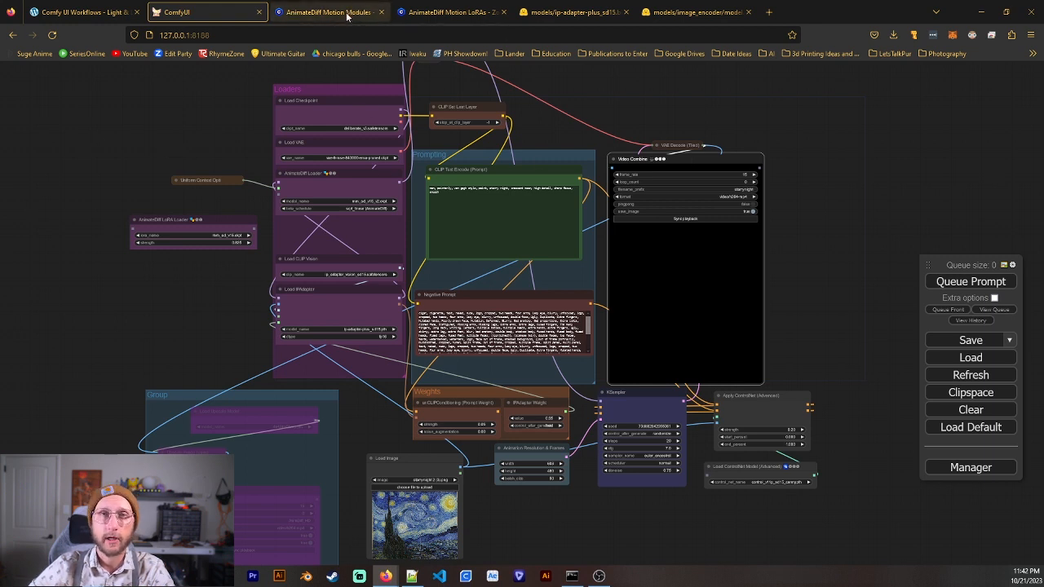
Show the Motion Modules page and browse into ComfyUI > custom_nodes > ComfyUI-AnimateDiff-Evolved > models.
{"action": "left_click", "coordinate": [326, 11]}
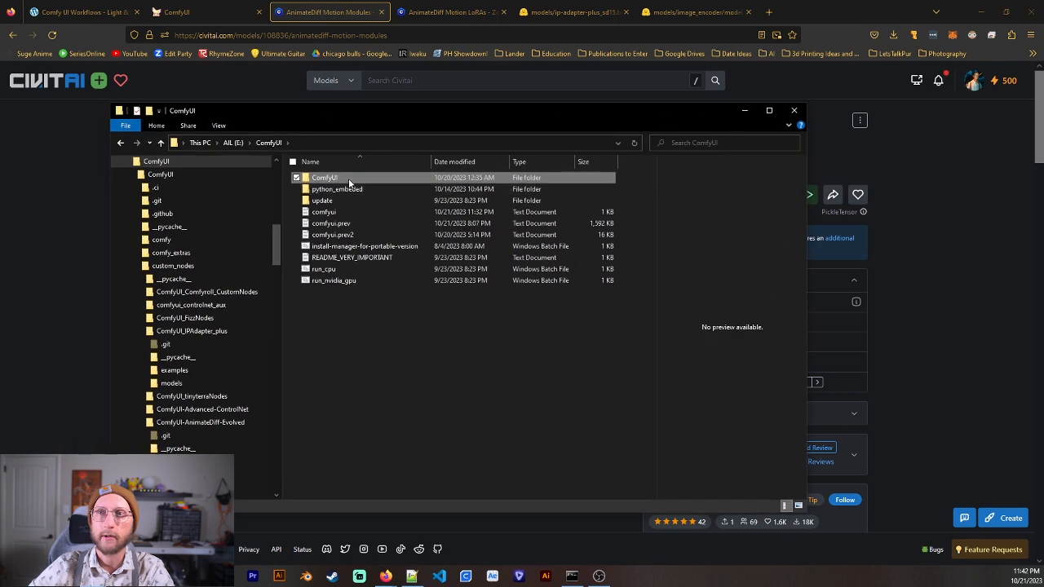
{"action": "double_click", "coordinate": [325, 177]}
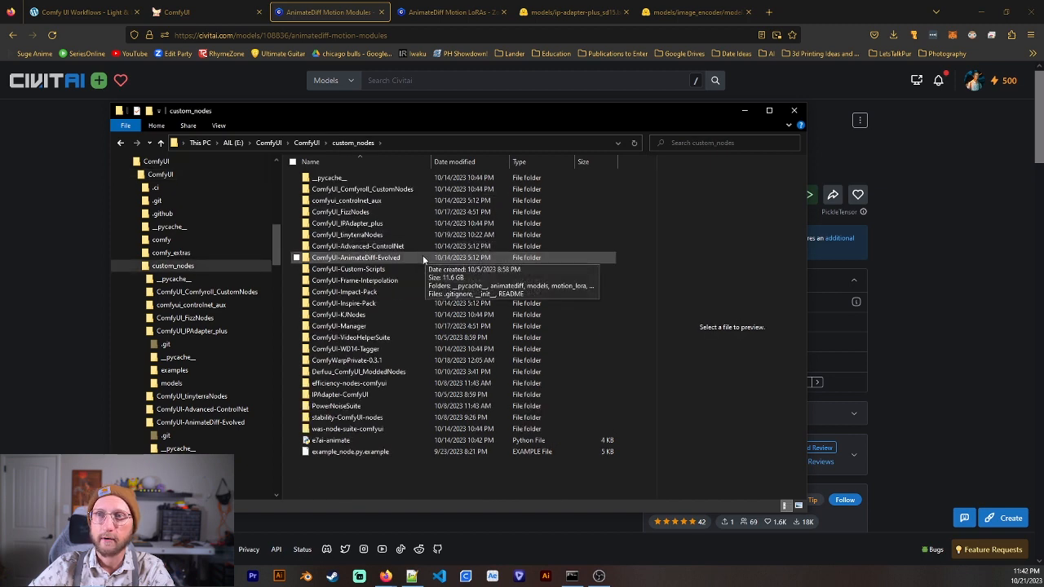
{"action": "double_click", "coordinate": [356, 258]}
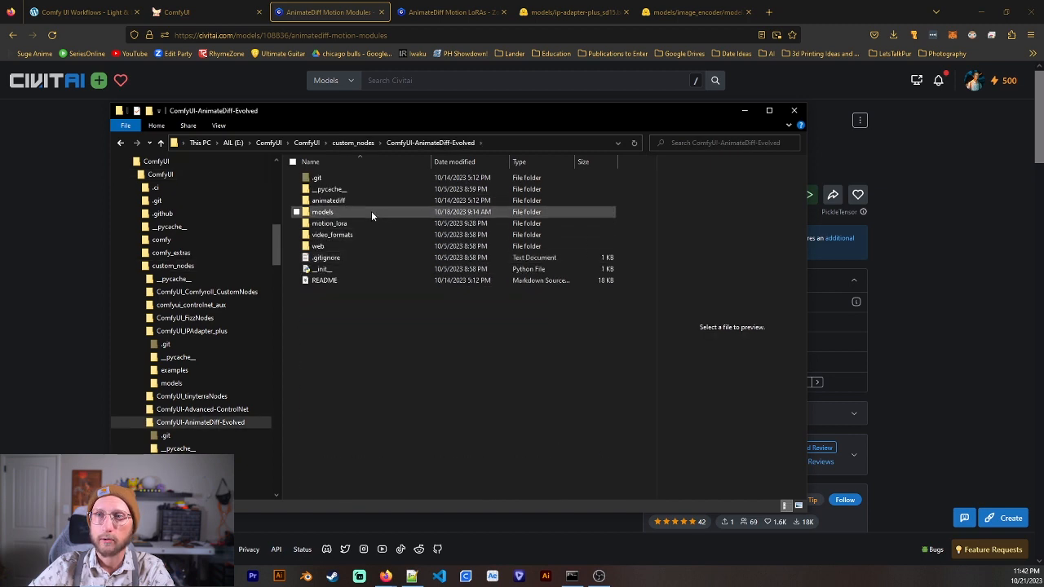
{"action": "double_click", "coordinate": [322, 212]}
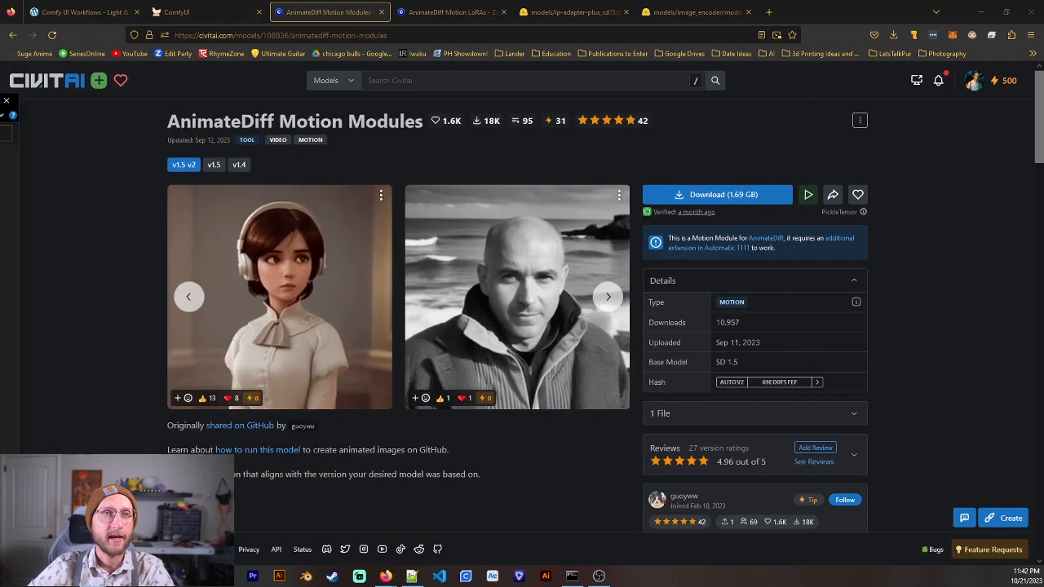
Show the Civitai AnimateDiff Motion LoRAs page and open the motion_lora folder.
{"action": "left_click", "coordinate": [452, 11]}
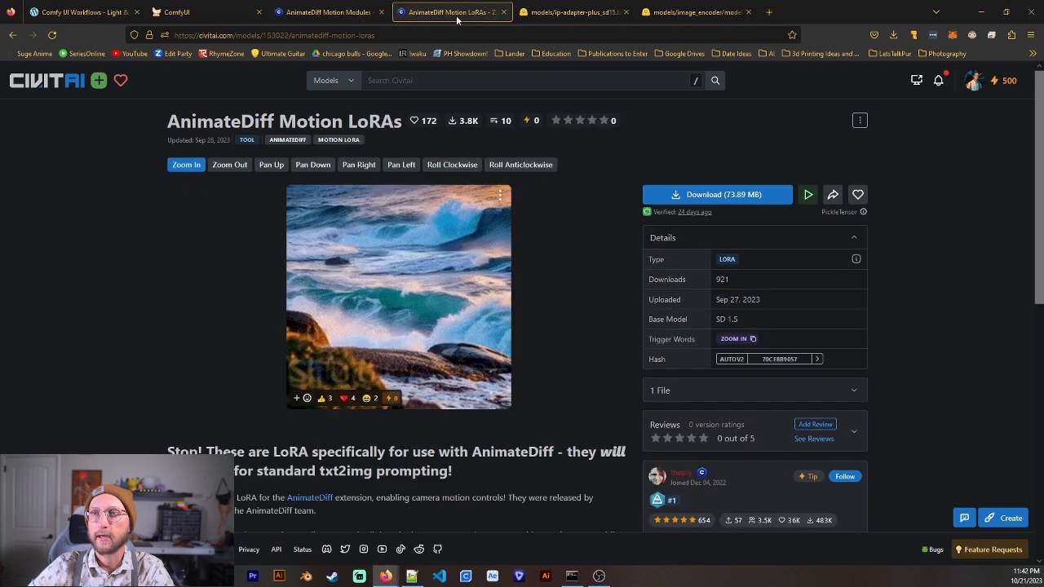
{"action": "mouse_move", "coordinate": [705, 170]}
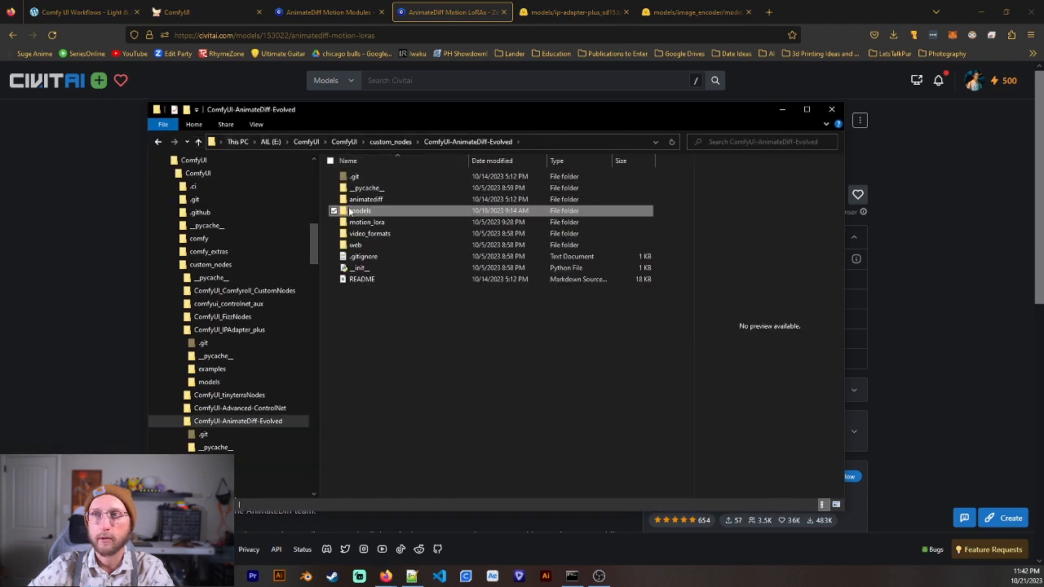
{"action": "mouse_move", "coordinate": [408, 222]}
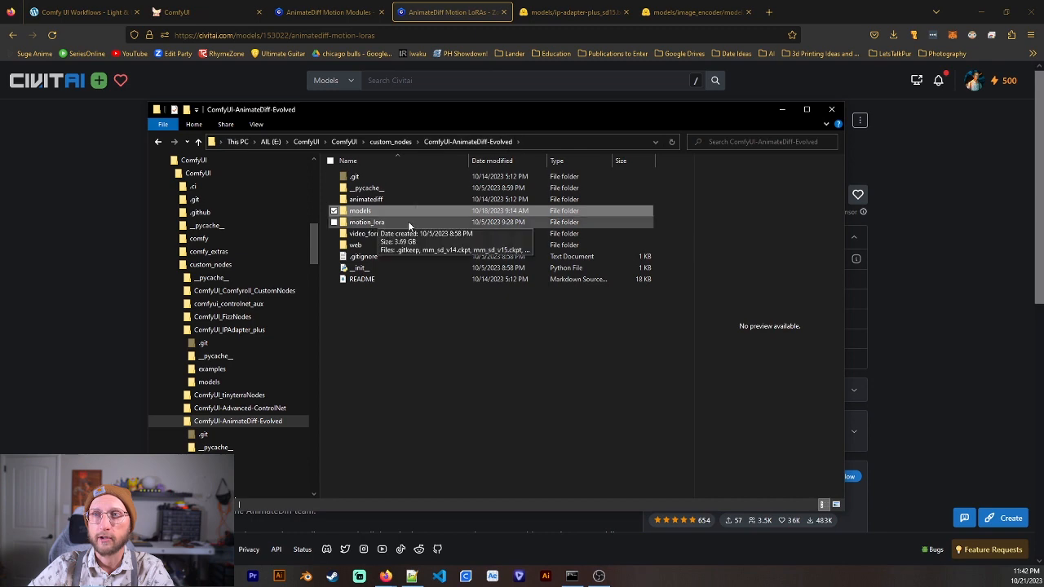
{"action": "double_click", "coordinate": [366, 221]}
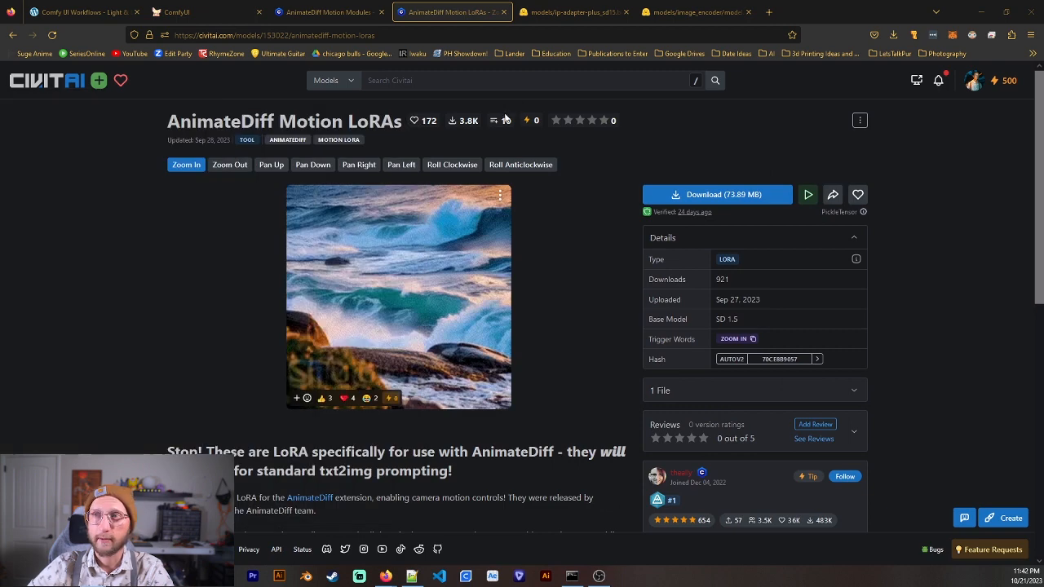
View the ip-adapter-plus_sd15.bin page, check ComfyUI's Load IPAdapter node, and return to it.
{"action": "left_click", "coordinate": [575, 12]}
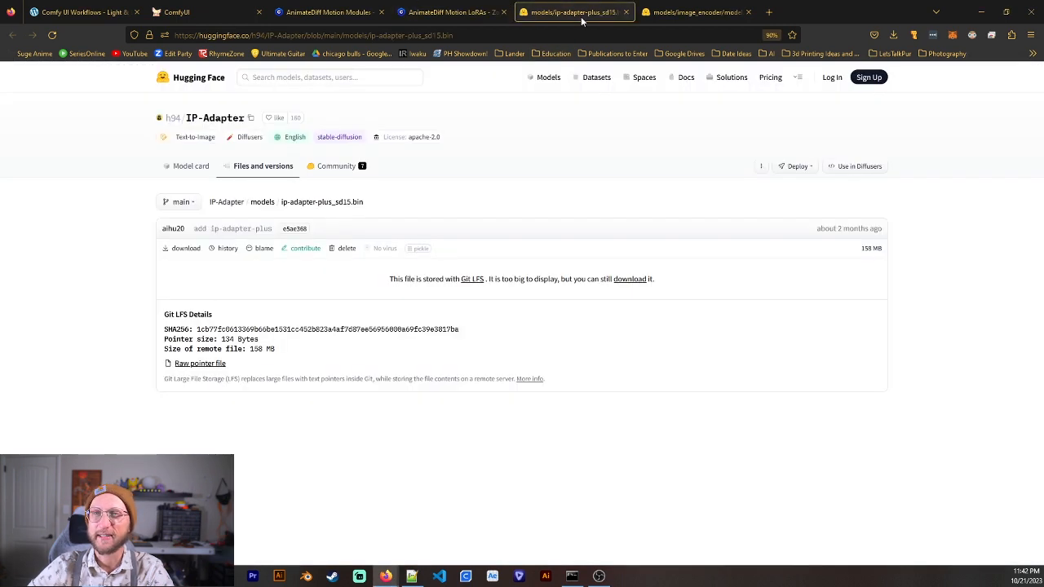
{"action": "mouse_move", "coordinate": [325, 220]}
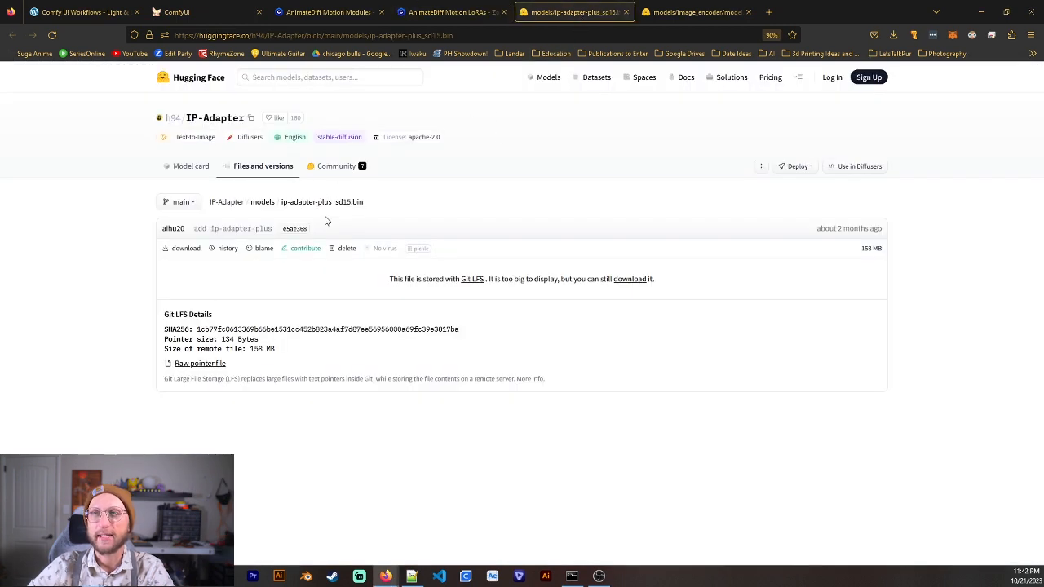
{"action": "mouse_move", "coordinate": [317, 157]}
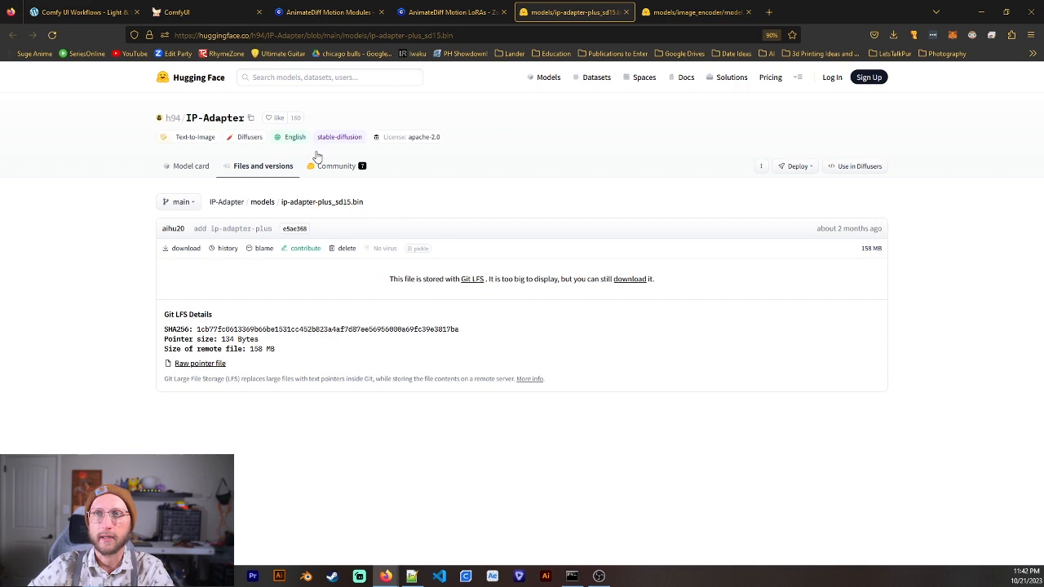
{"action": "left_click", "coordinate": [176, 12]}
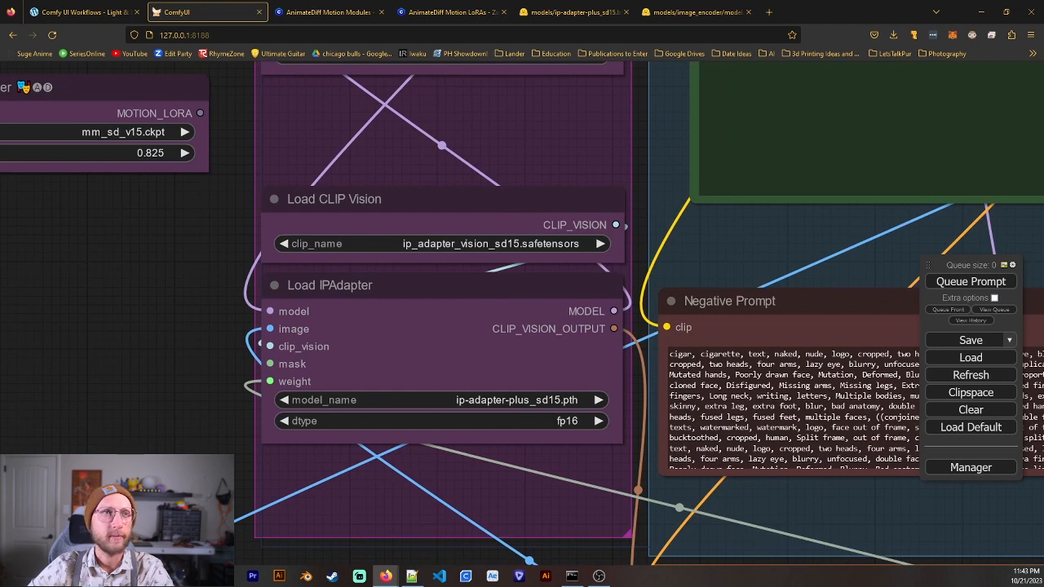
{"action": "left_click", "coordinate": [575, 11]}
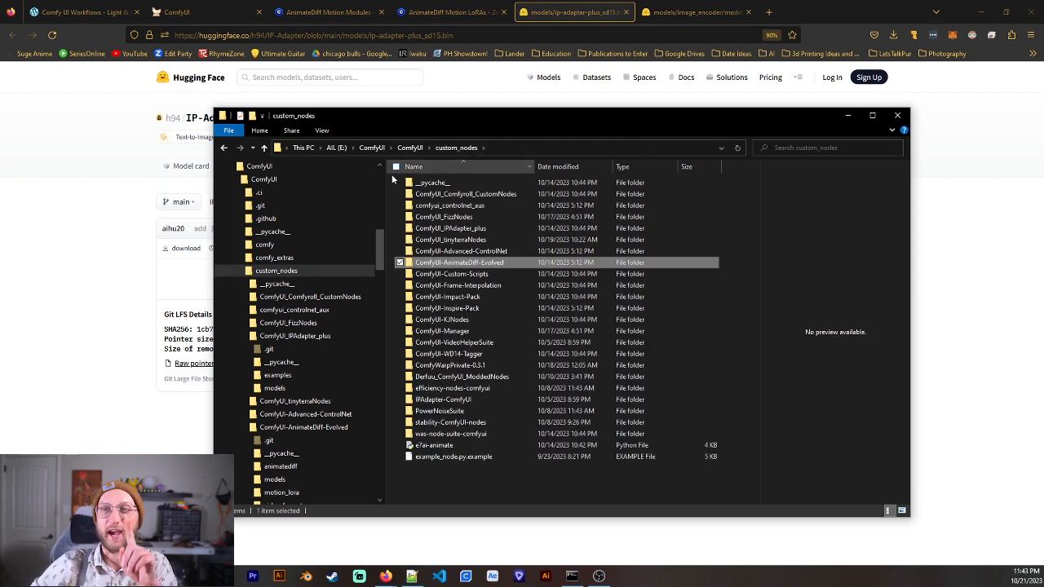
Navigate from custom_nodes into the IPAdapter-ComfyUI models folder.
{"action": "double_click", "coordinate": [458, 262]}
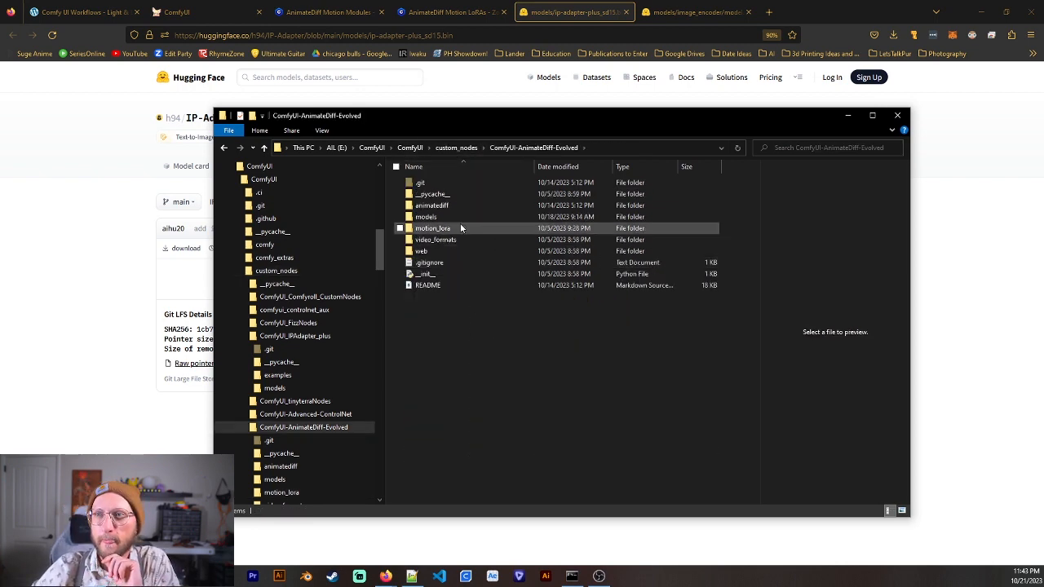
{"action": "double_click", "coordinate": [426, 216]}
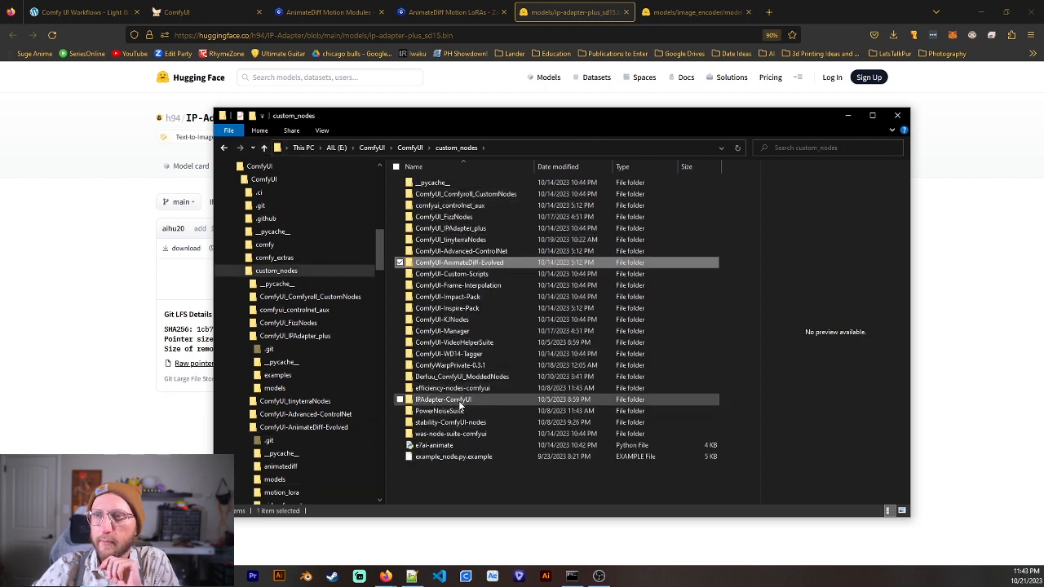
{"action": "double_click", "coordinate": [443, 398]}
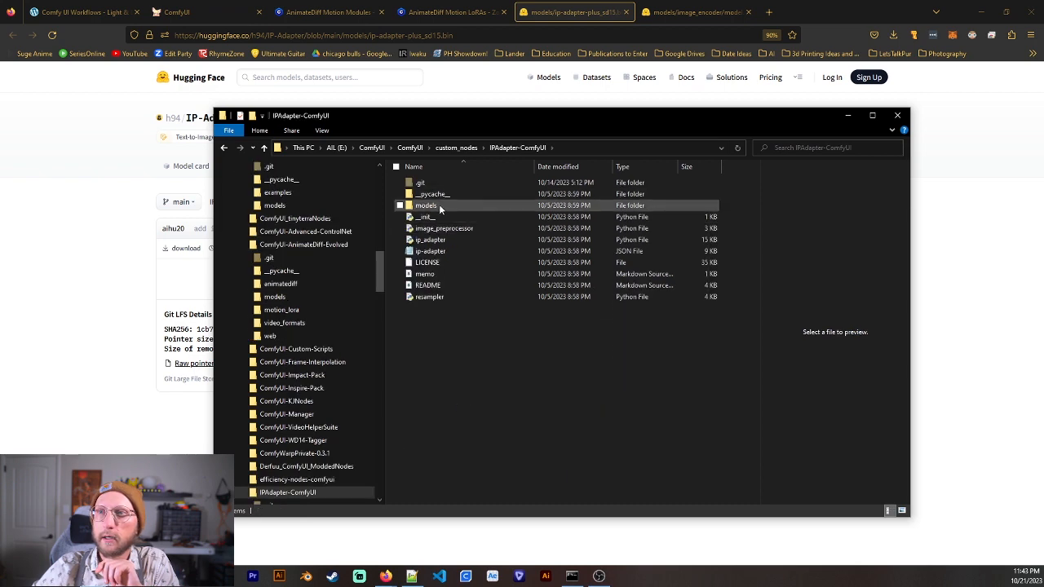
{"action": "double_click", "coordinate": [425, 205]}
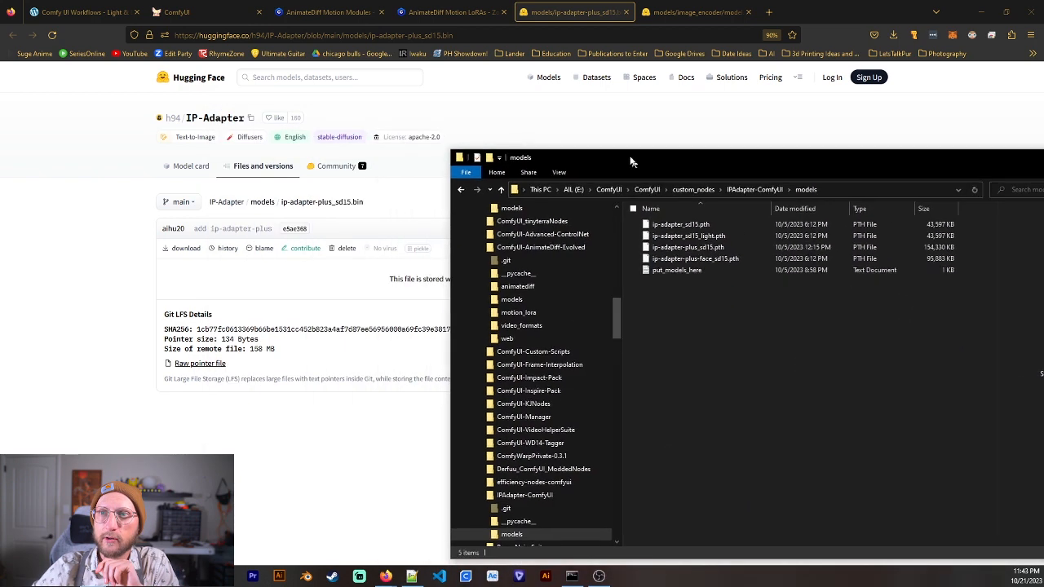
Reposition the Explorer window, select ip-adapter-plus-face_sd15.pth, and return to Hugging Face.
{"action": "left_click_drag", "start_coordinate": [632, 157], "coordinate": [553, 127]}
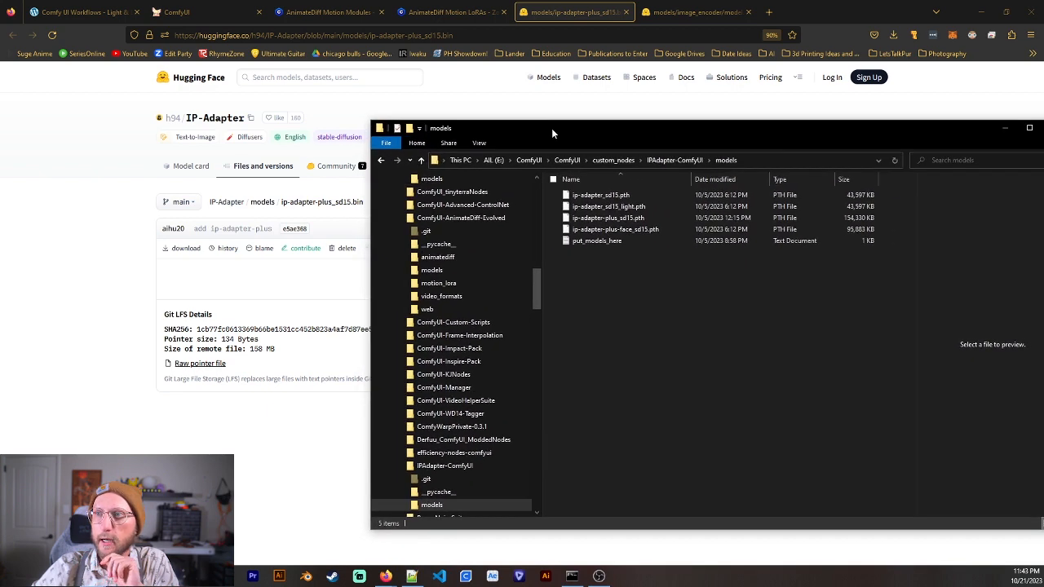
{"action": "left_click_drag", "start_coordinate": [553, 133], "coordinate": [571, 146]}
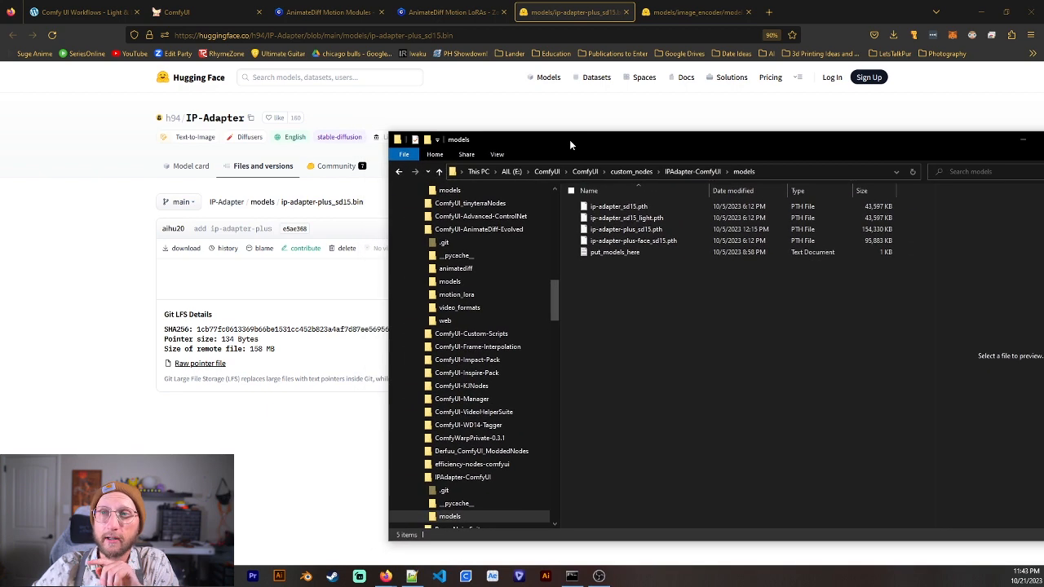
{"action": "left_click_drag", "start_coordinate": [571, 146], "coordinate": [500, 138]}
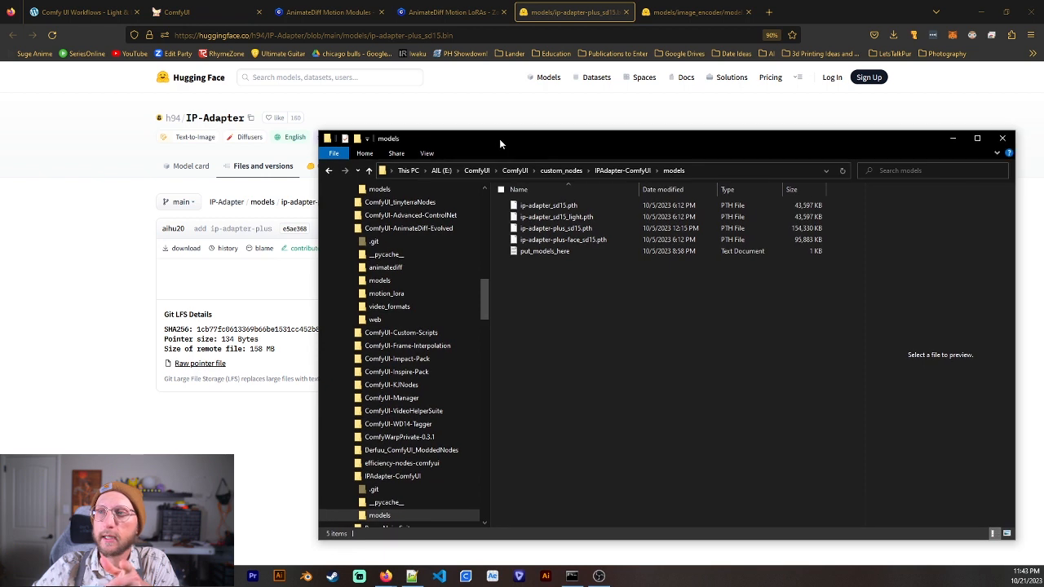
{"action": "left_click", "coordinate": [562, 239]}
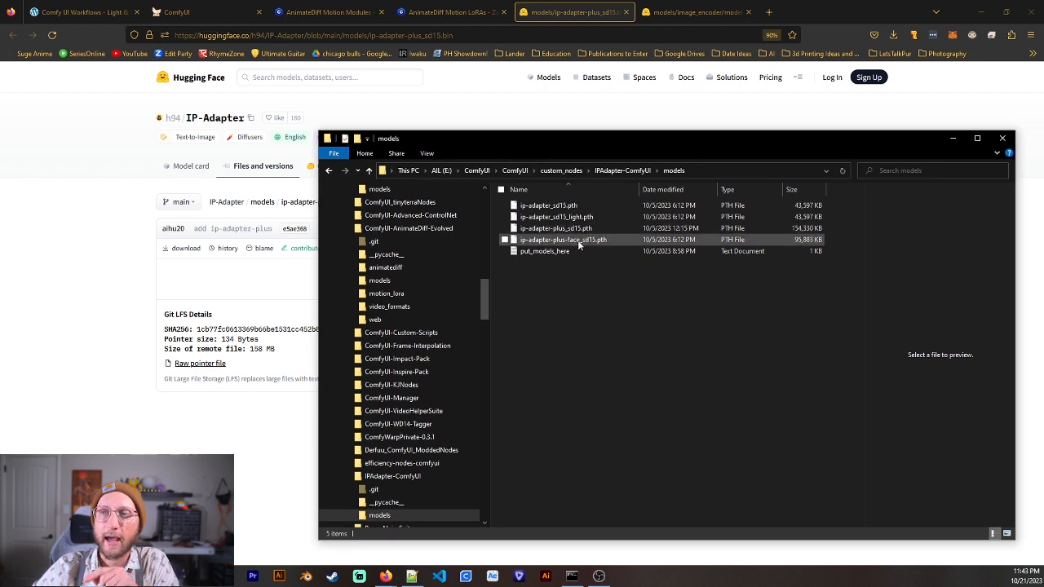
{"action": "left_click", "coordinate": [557, 228]}
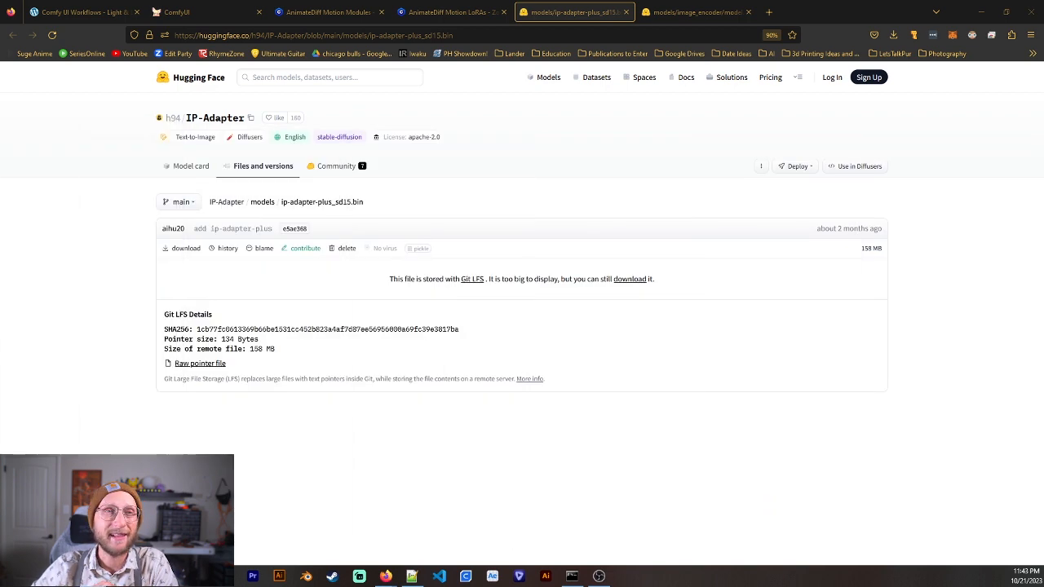
View the image_encoder model.safetensors page, check ComfyUI's Load CLIP Vision, and return.
{"action": "left_click", "coordinate": [695, 12]}
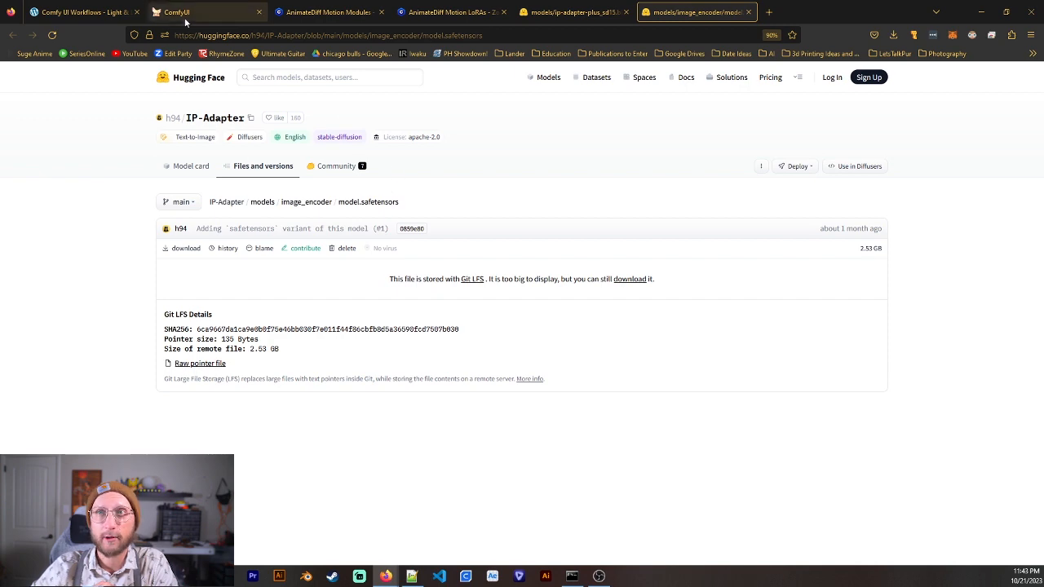
{"action": "left_click", "coordinate": [207, 12]}
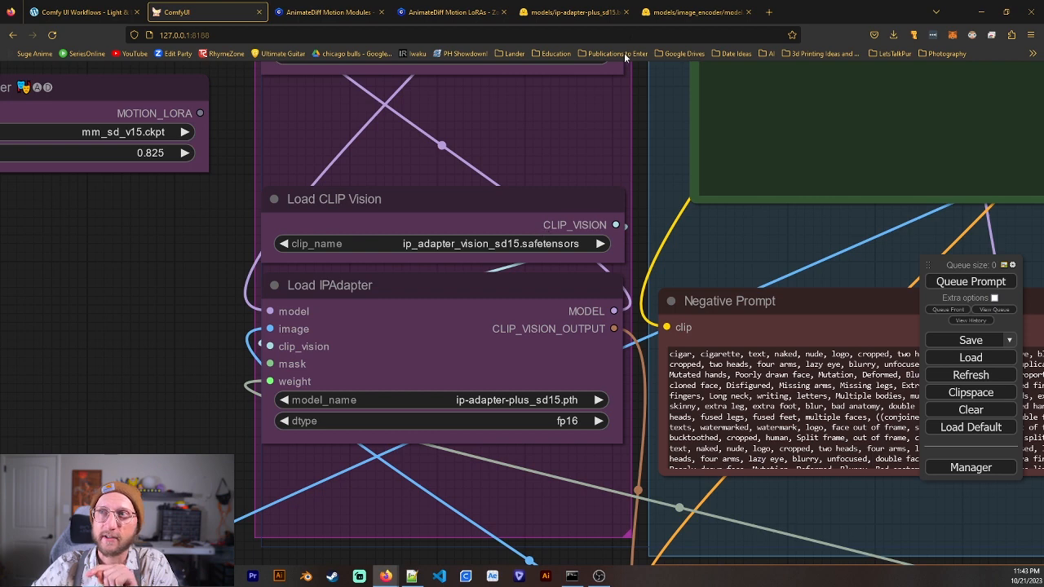
{"action": "left_click", "coordinate": [693, 12]}
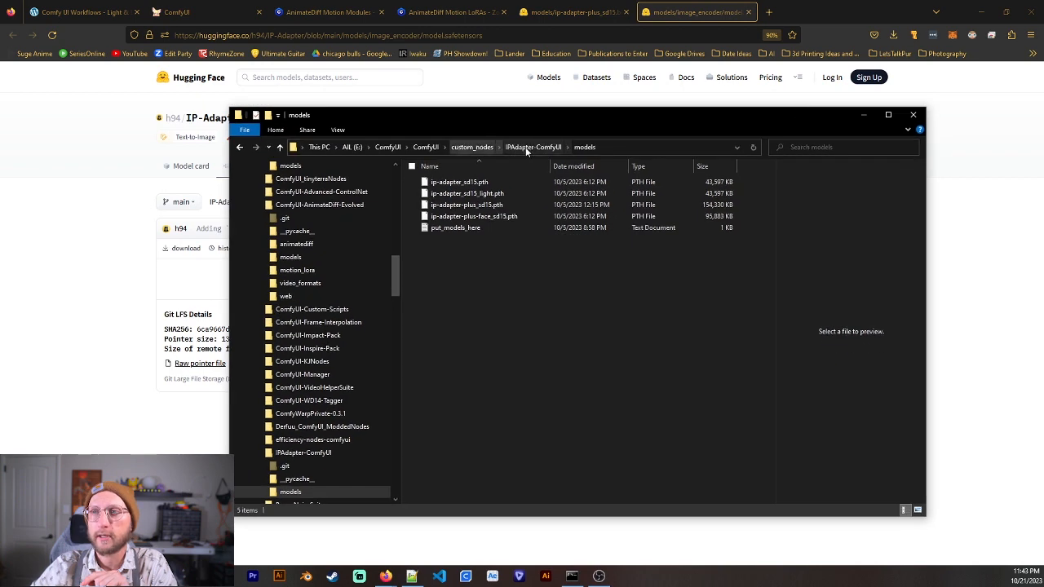
Open ComfyUI\models\clip_vision, select ip_adapter_vision_sd15.safetensors, and return to ComfyUI.
{"action": "left_click", "coordinate": [424, 146]}
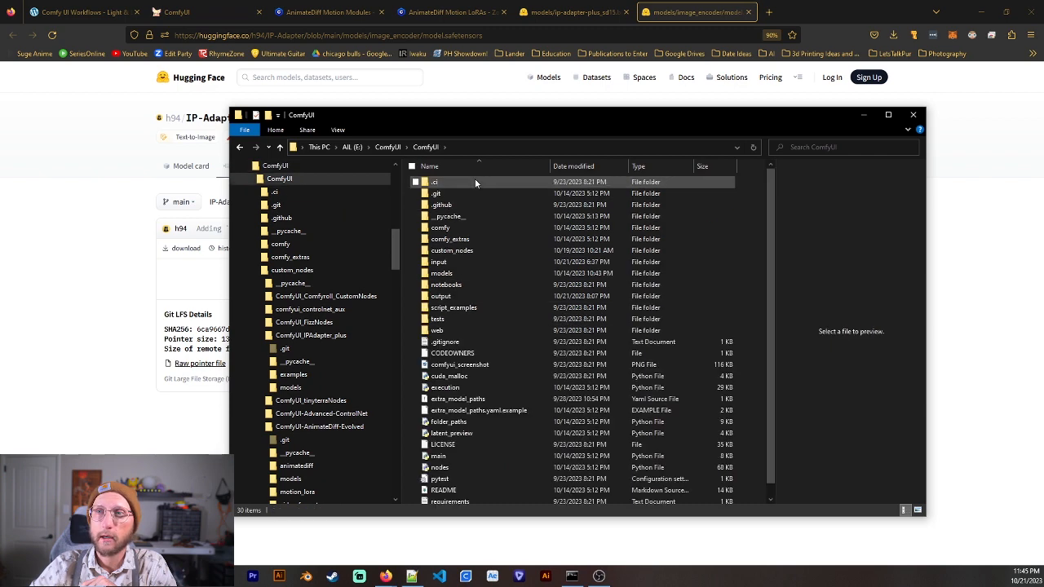
{"action": "double_click", "coordinate": [441, 273]}
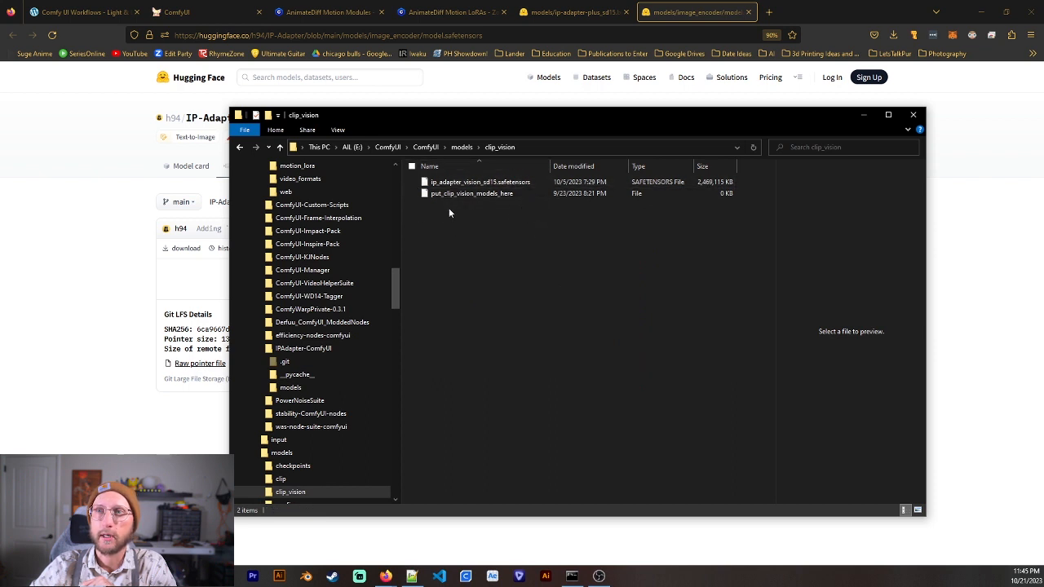
{"action": "left_click", "coordinate": [480, 181]}
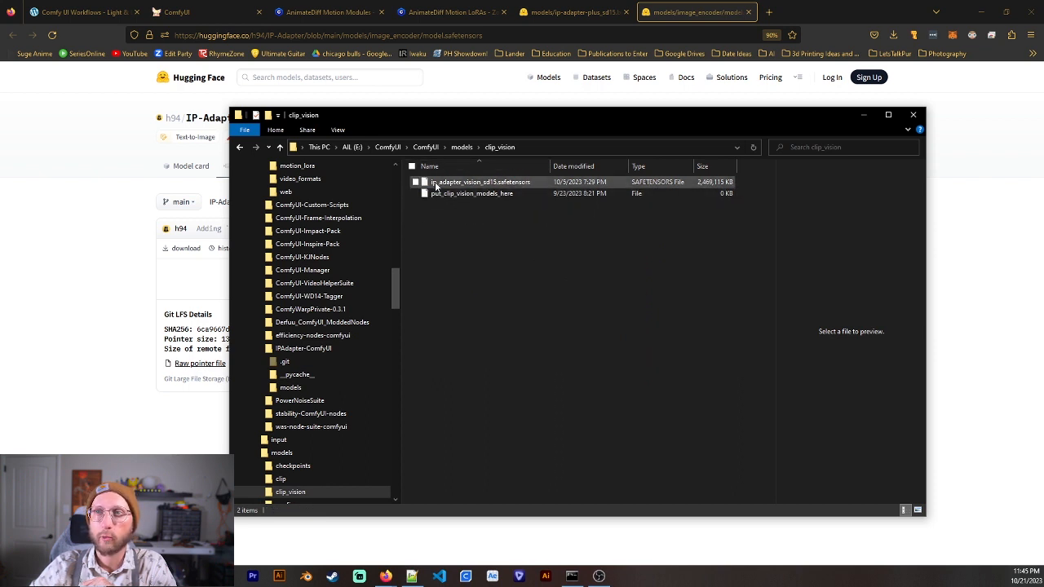
{"action": "mouse_move", "coordinate": [479, 182]}
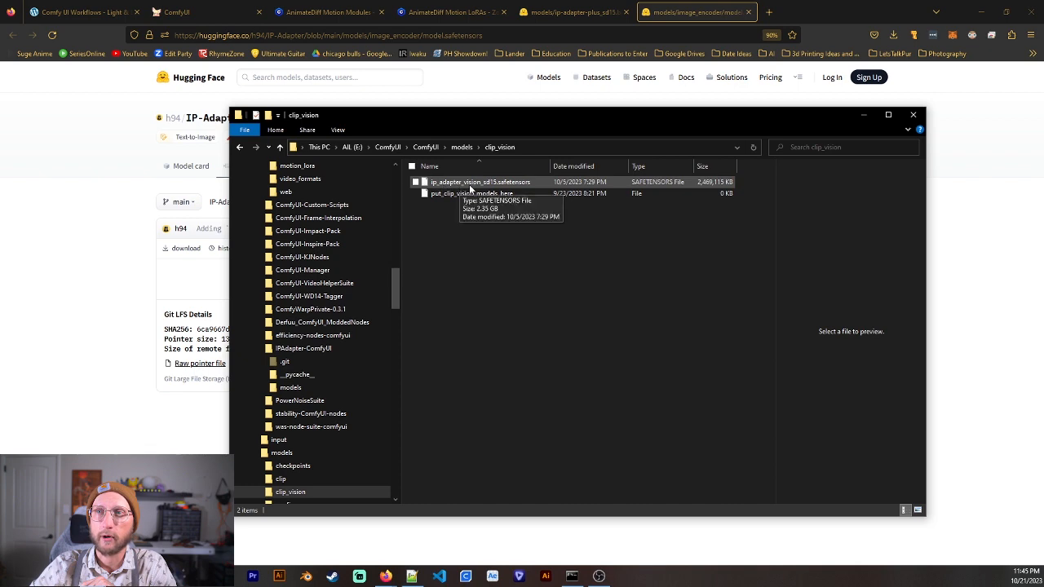
{"action": "mouse_move", "coordinate": [571, 190]}
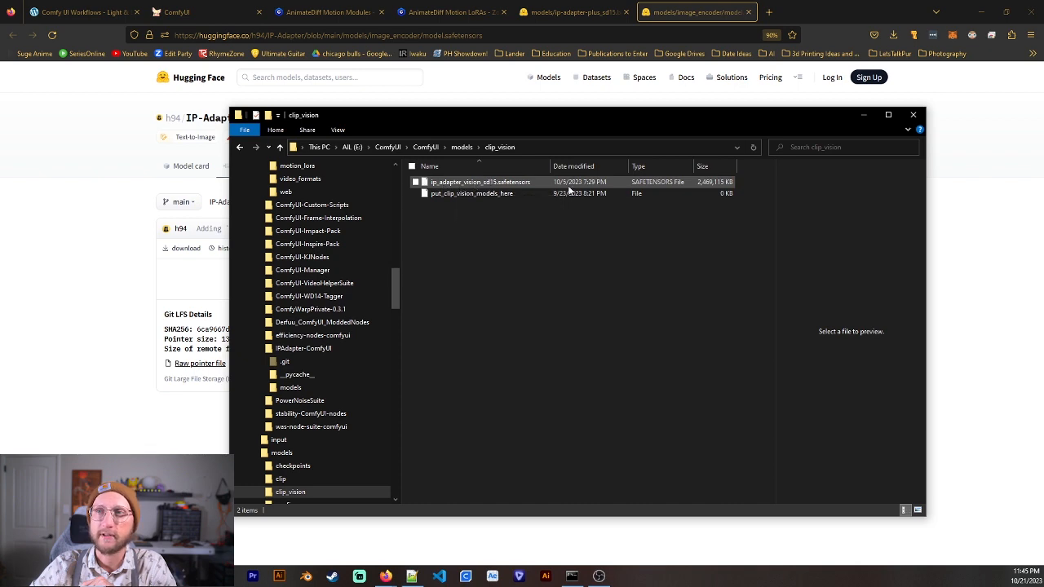
{"action": "left_click", "coordinate": [175, 11]}
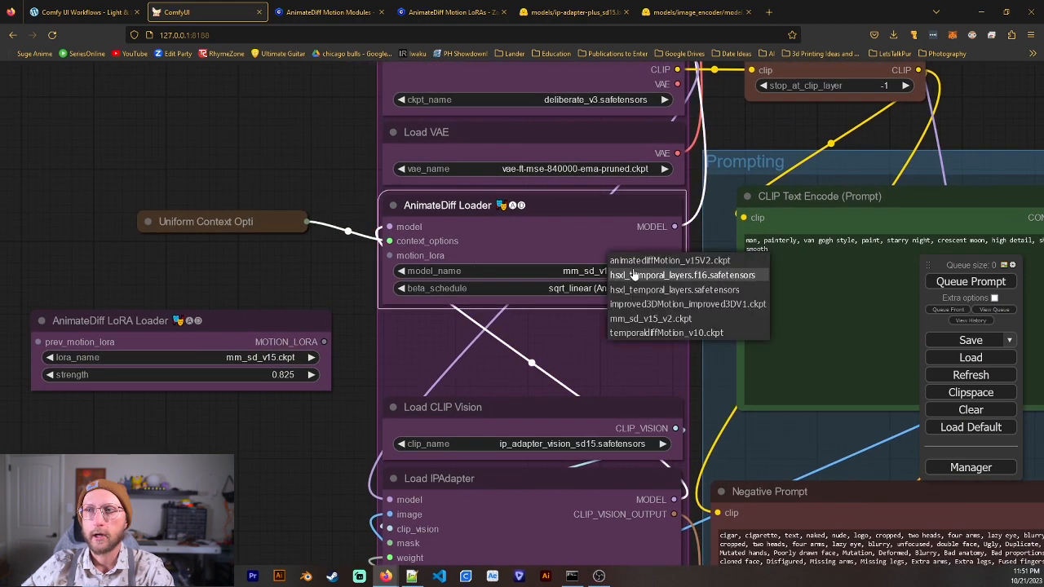
Pick the AnimateDiff motion model and a motion LoRA, linking MOTION_LORA into motion_lora.
{"action": "left_click", "coordinate": [651, 318]}
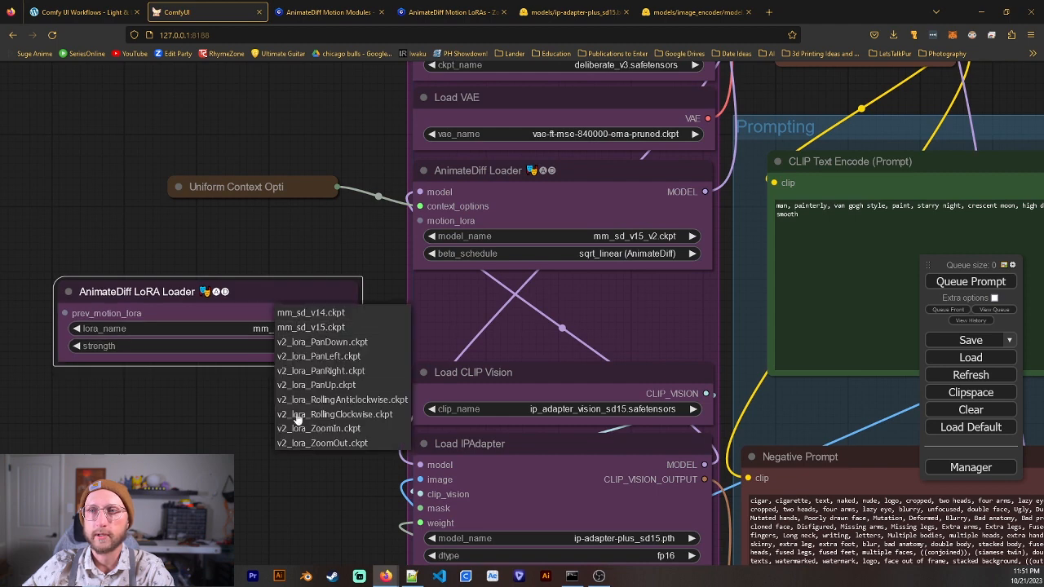
{"action": "left_click", "coordinate": [309, 327]}
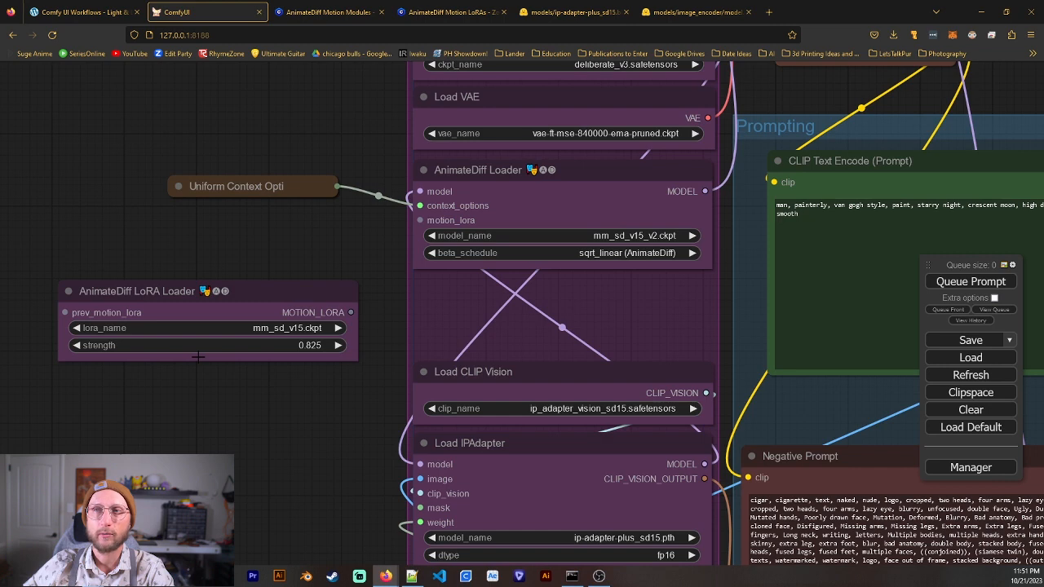
{"action": "mouse_move", "coordinate": [349, 312]}
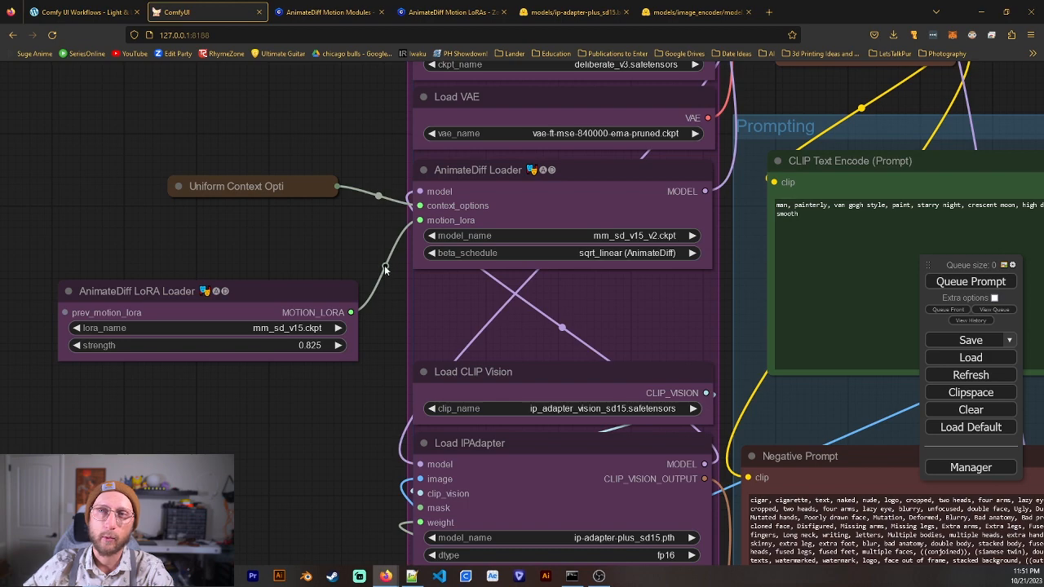
{"action": "right_click", "coordinate": [385, 270]}
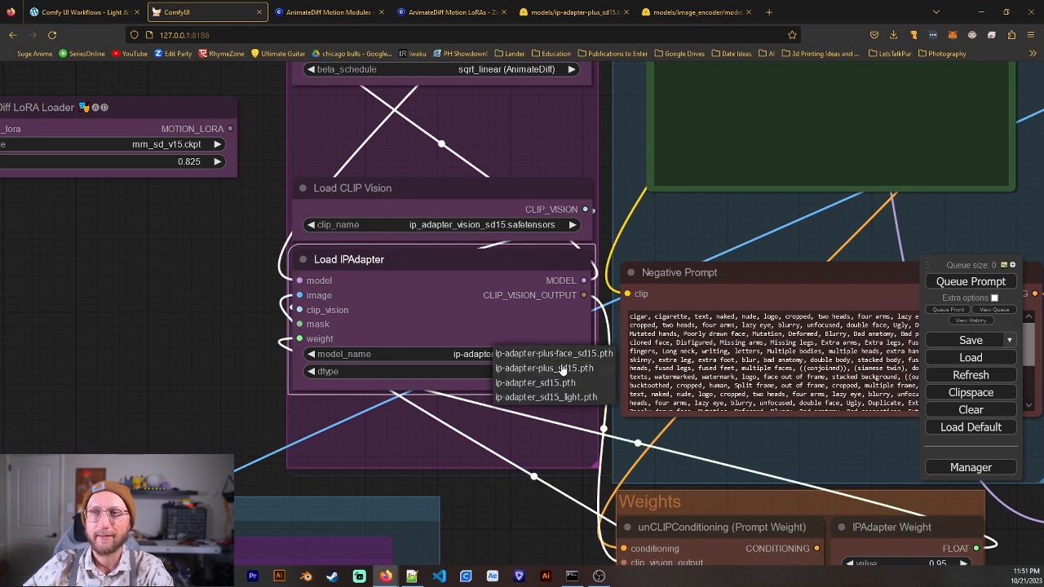
Choose ip-adapter-plus_sd15.pth in Load IPAdapter and scroll down to the prompt nodes.
{"action": "left_click", "coordinate": [544, 368]}
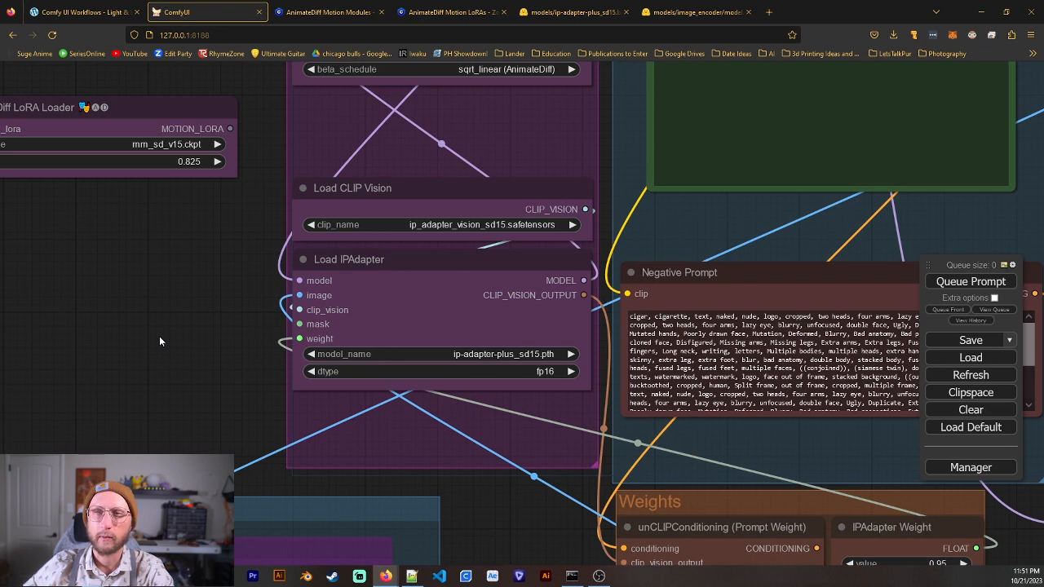
{"action": "mouse_move", "coordinate": [465, 385]}
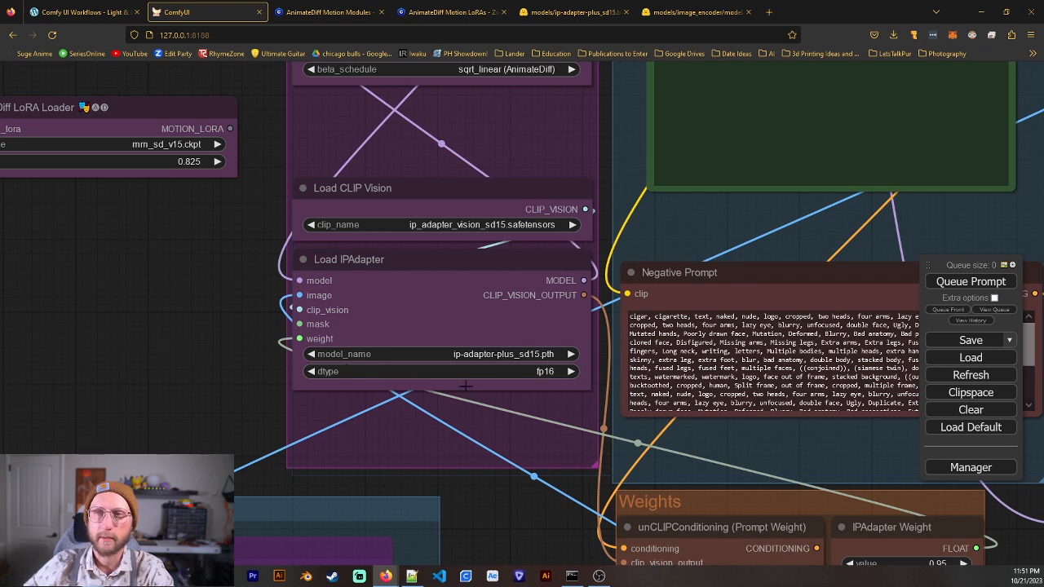
{"action": "mouse_move", "coordinate": [320, 428]}
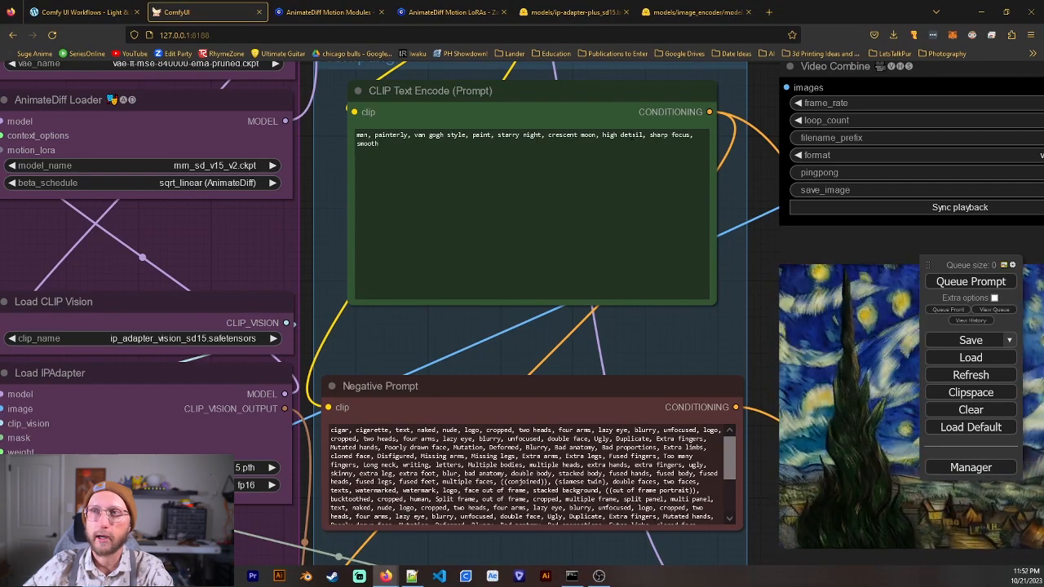
{"action": "mouse_move", "coordinate": [302, 204]}
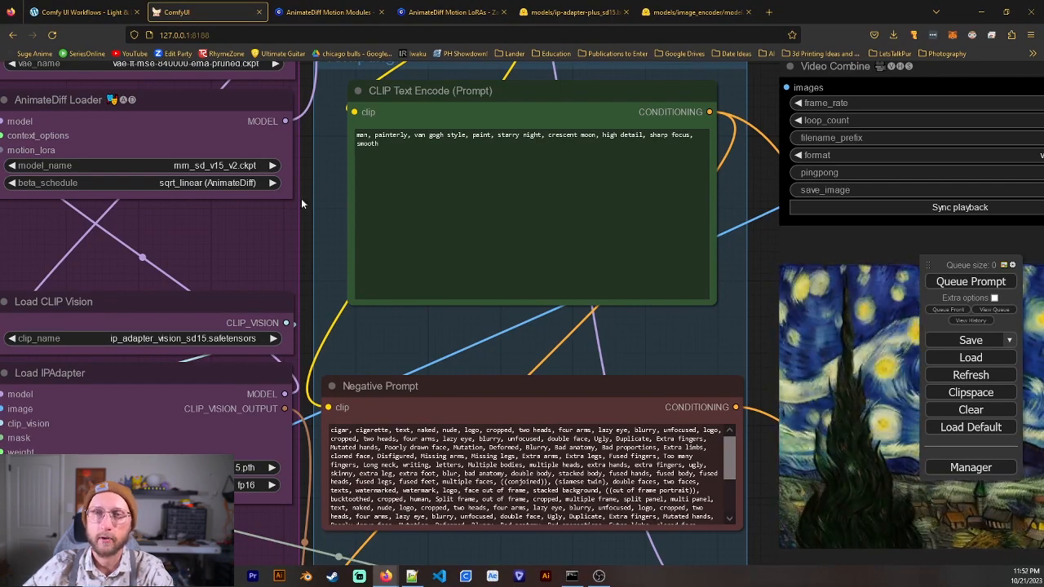
{"action": "scroll", "scroll_direction": "down", "scroll_amount": 3}
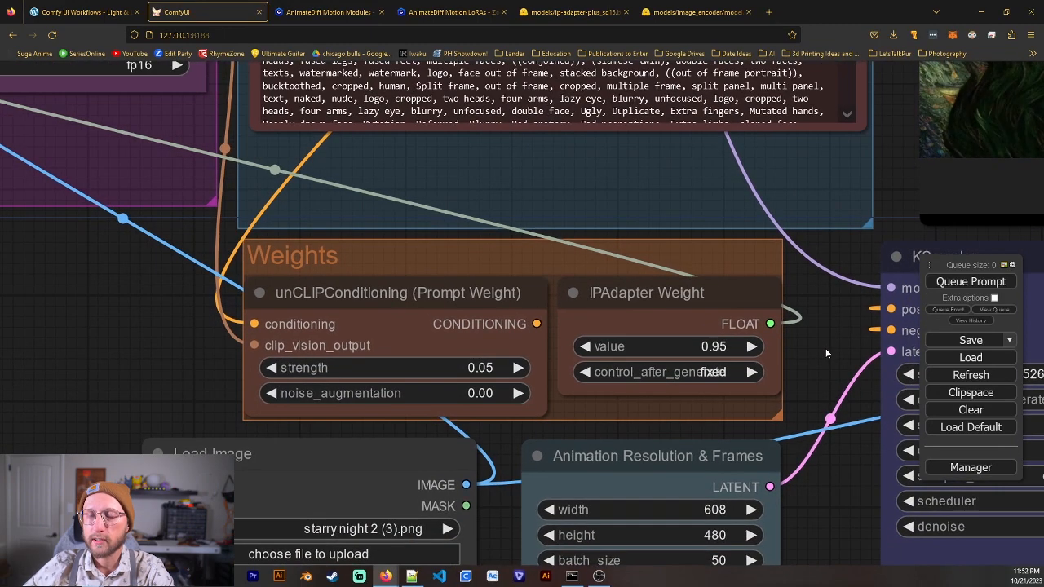
{"action": "mouse_move", "coordinate": [815, 350]}
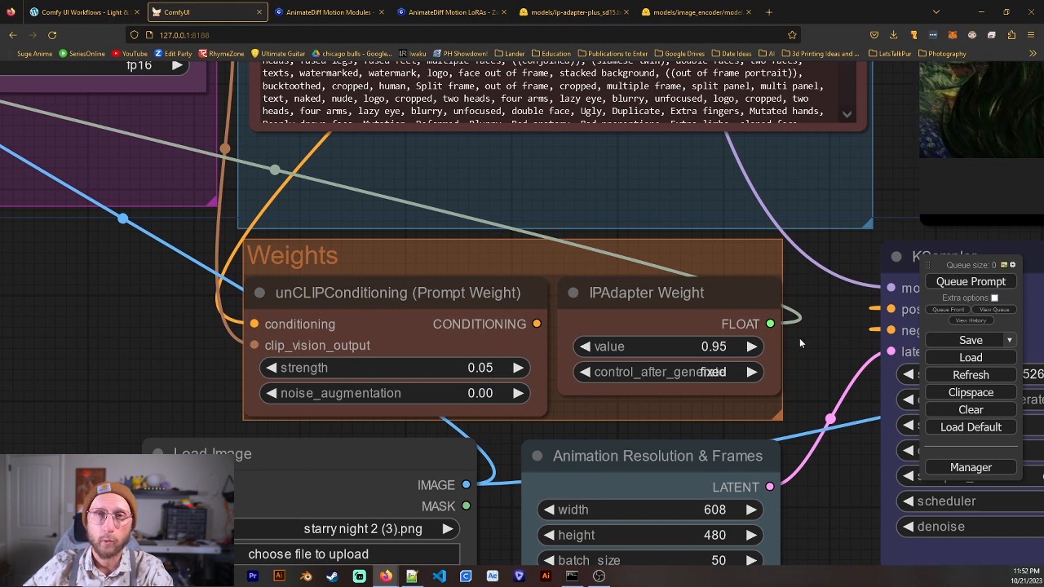
{"action": "mouse_move", "coordinate": [807, 337]}
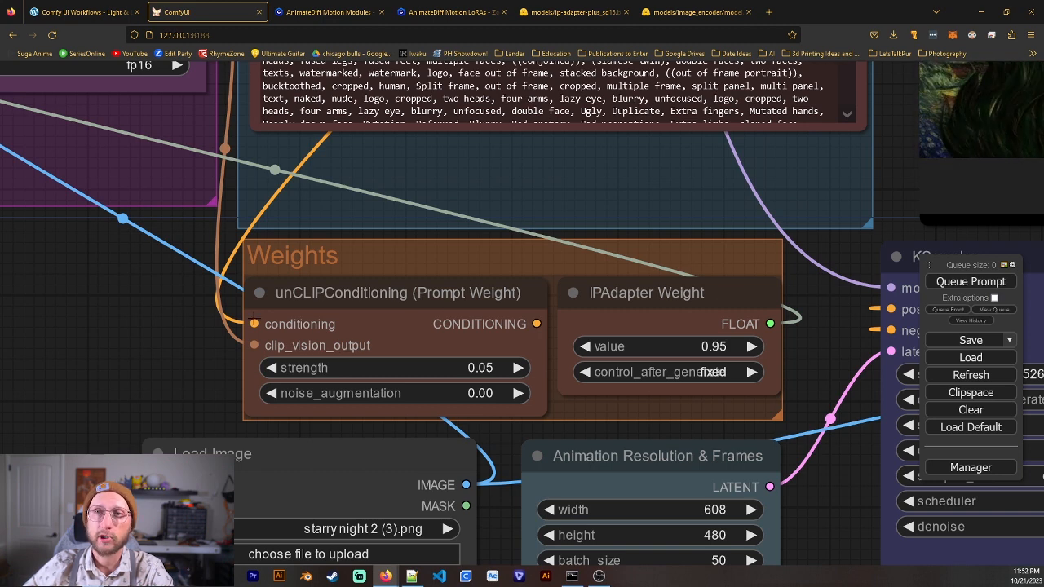
{"action": "mouse_move", "coordinate": [149, 327]}
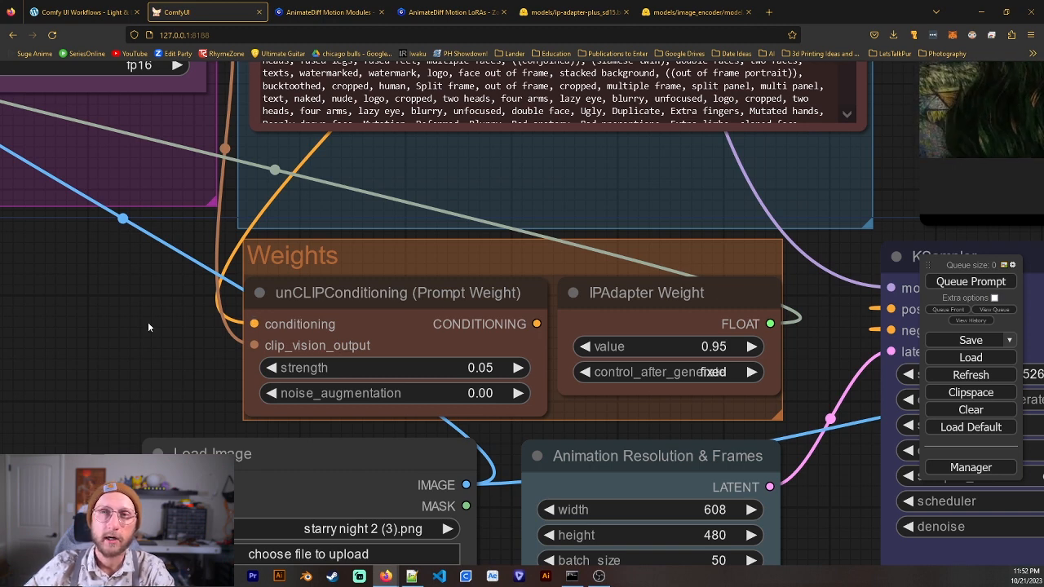
{"action": "mouse_move", "coordinate": [94, 374]}
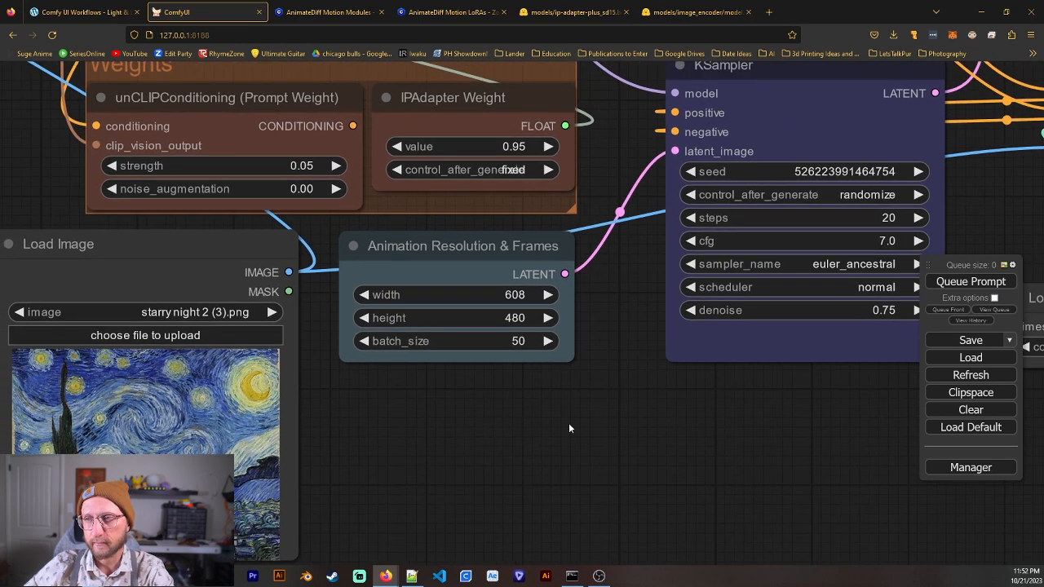
{"action": "mouse_move", "coordinate": [620, 299]}
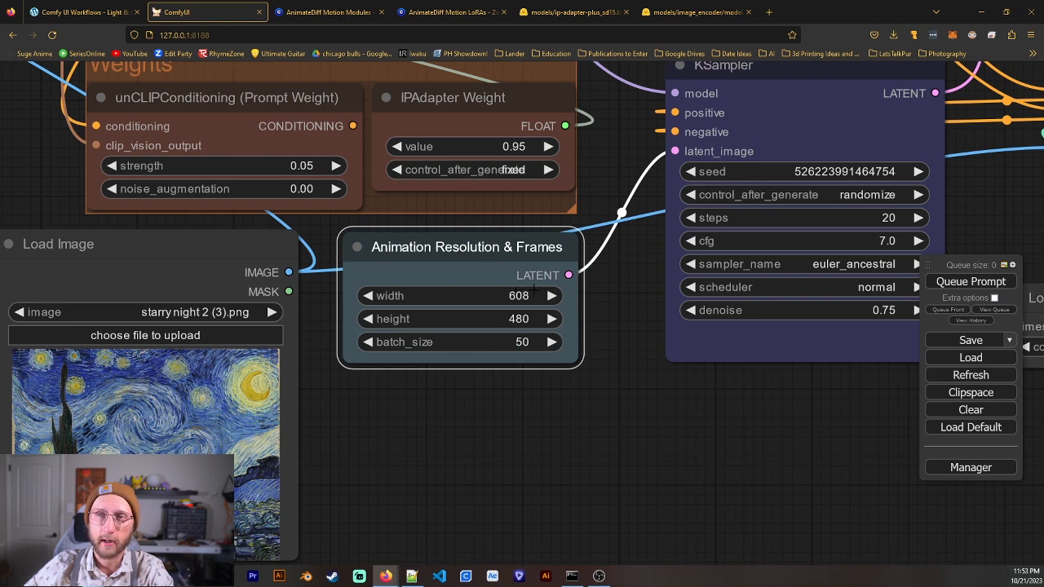
{"action": "mouse_move", "coordinate": [427, 307]}
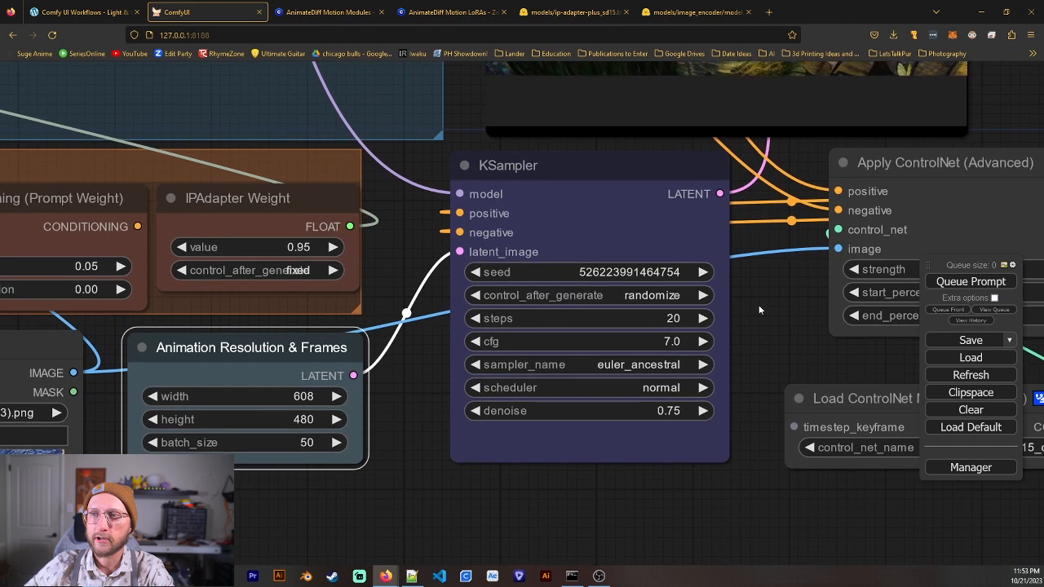
{"action": "mouse_move", "coordinate": [615, 410]}
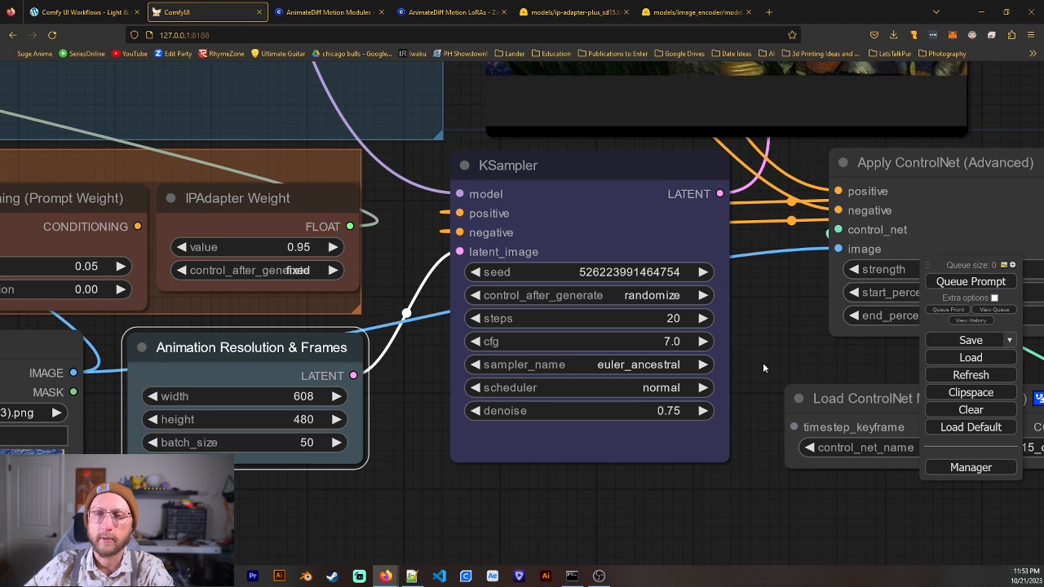
{"action": "mouse_move", "coordinate": [766, 341]}
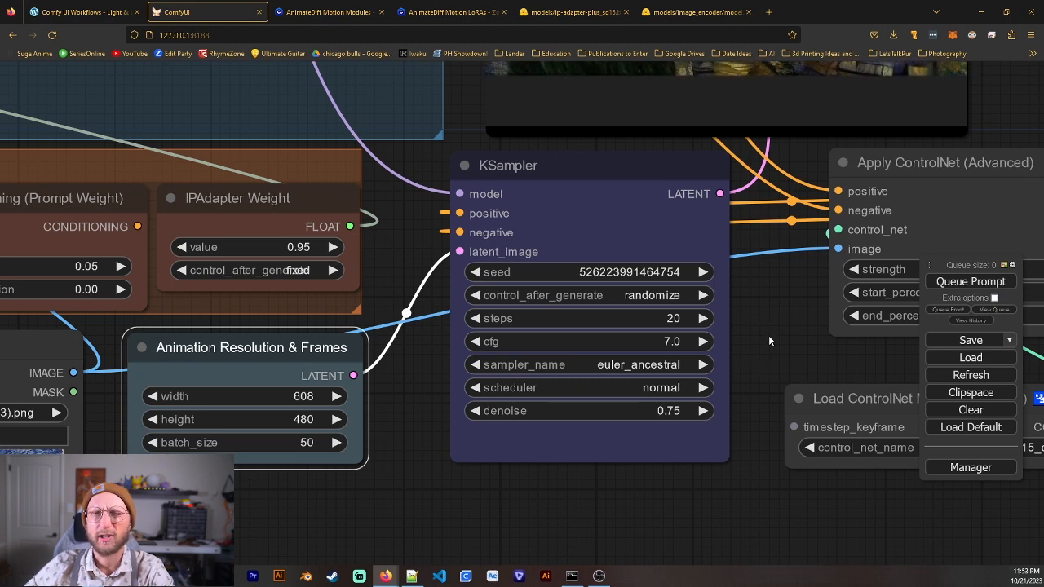
{"action": "mouse_move", "coordinate": [772, 323]}
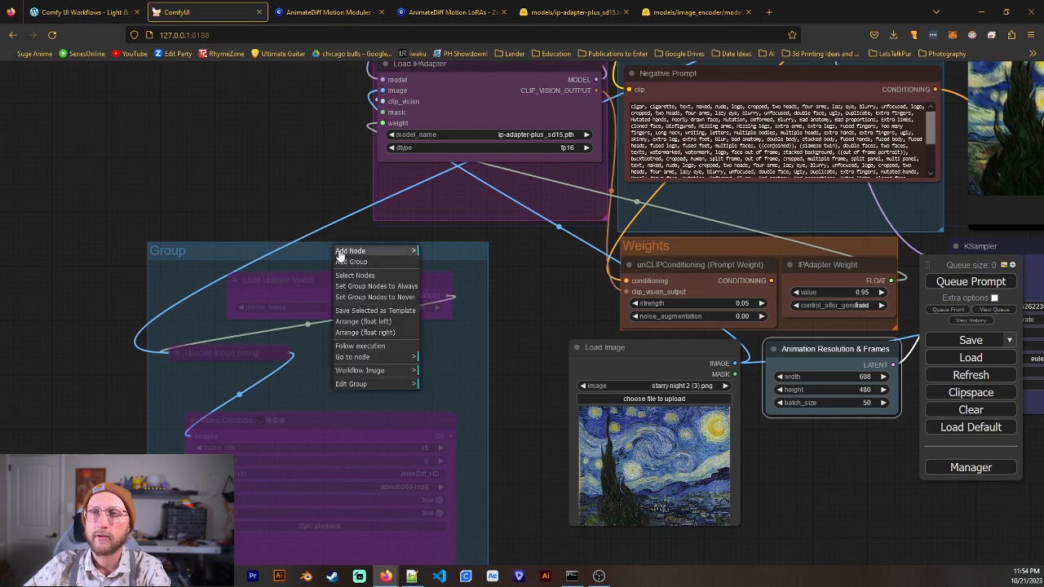
{"action": "mouse_move", "coordinate": [305, 257]}
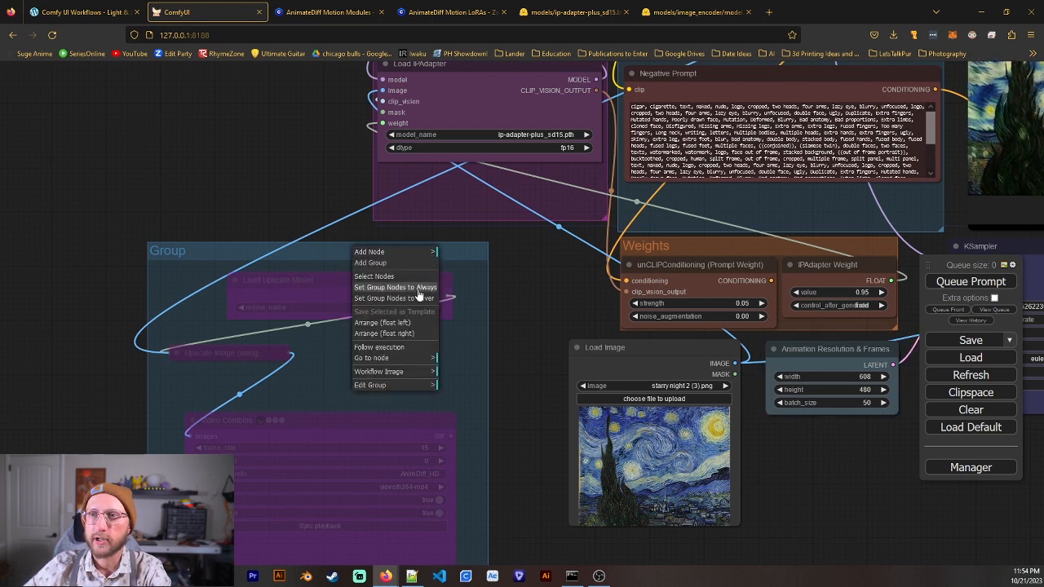
Set the upscale group's nodes to Always, then reopen the group menu to bypass them.
{"action": "left_click", "coordinate": [332, 269]}
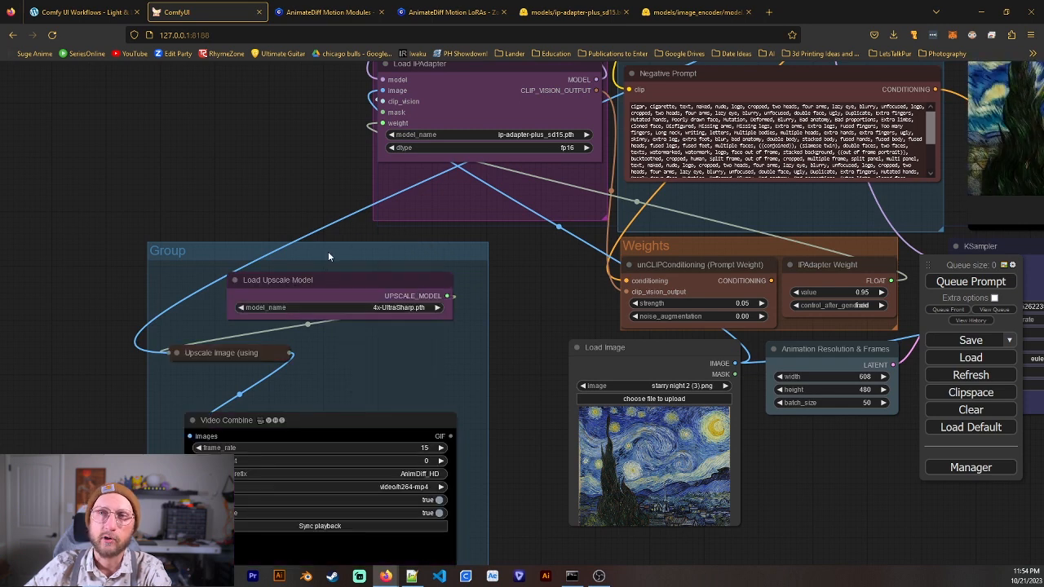
{"action": "scroll", "scroll_direction": "down", "scroll_amount": 3}
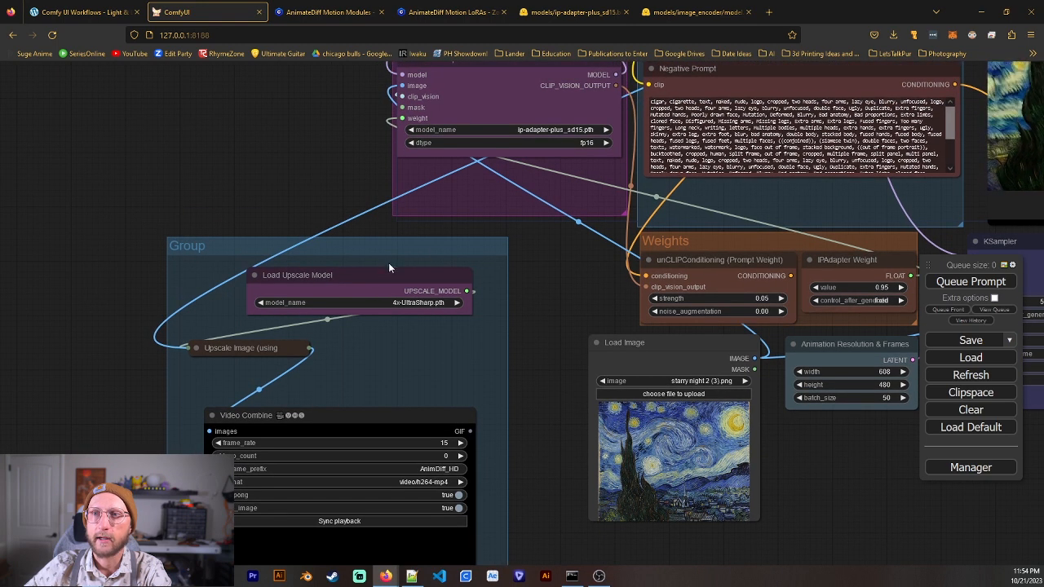
{"action": "right_click", "coordinate": [364, 254]}
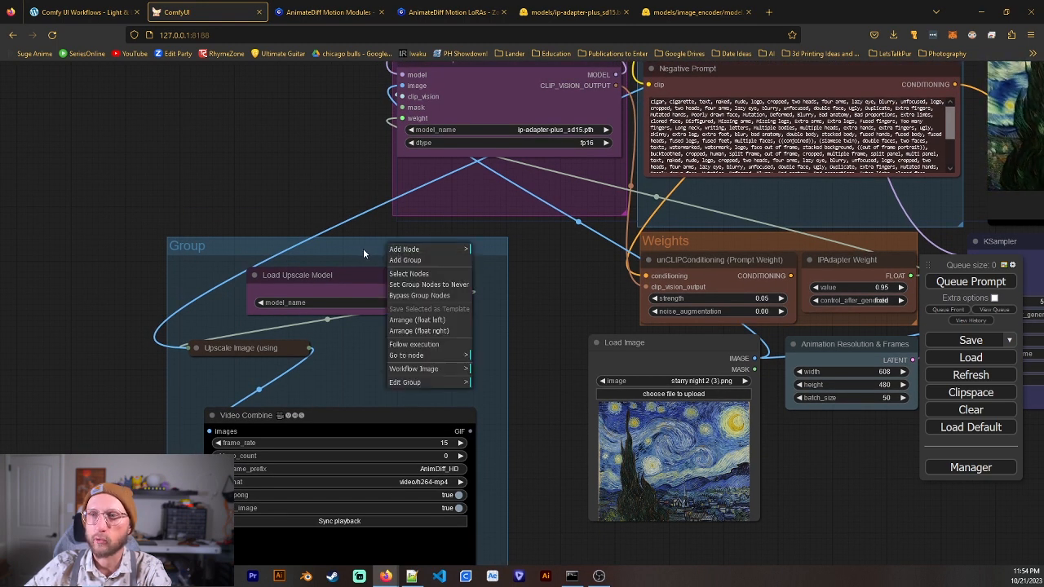
{"action": "mouse_move", "coordinate": [411, 300]}
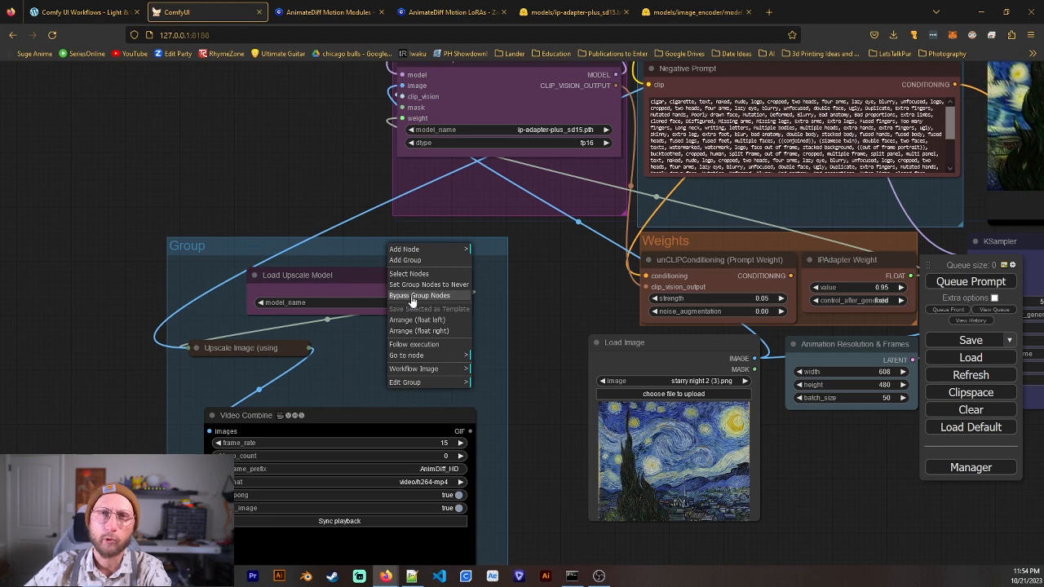